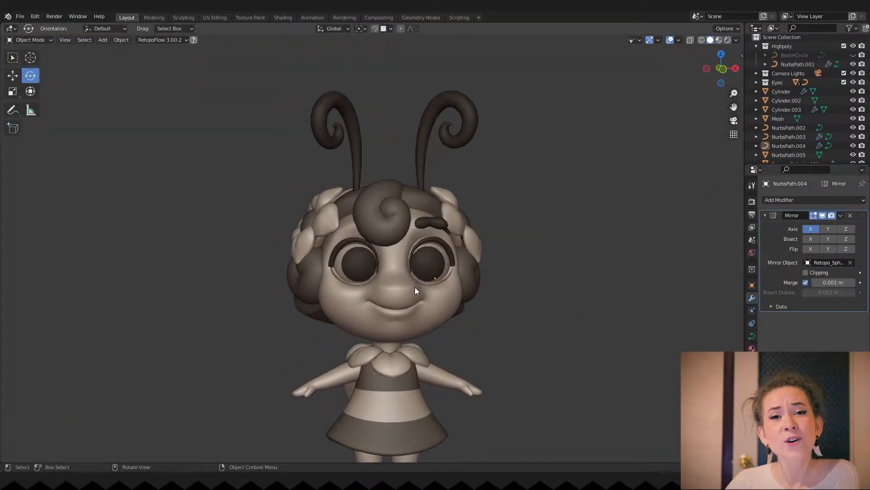
mouse_move(428, 316)
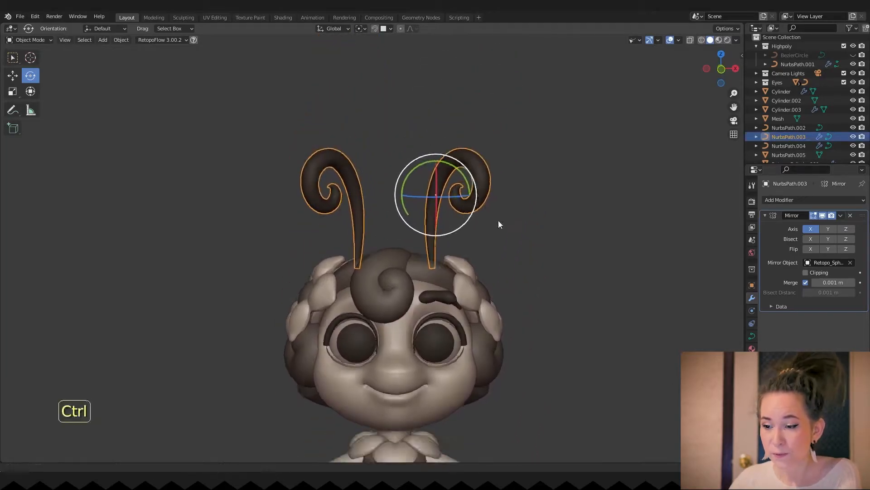
Move all objects into the Highpoly collection and put an antennae duplicate in a new Lowpoly collection
key("m")
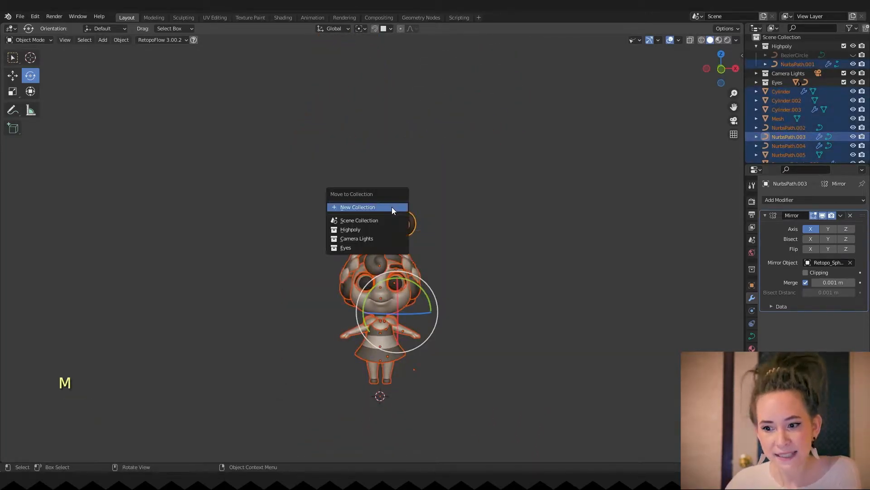
left_click(350, 230)
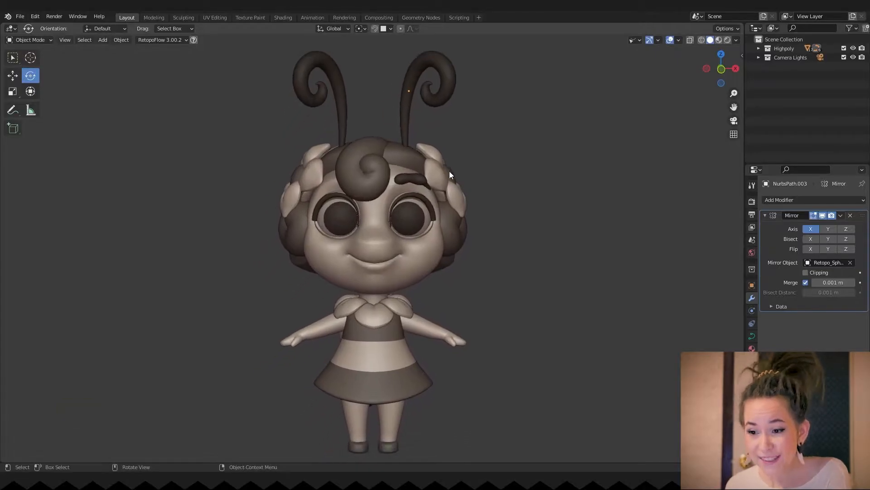
key("shift+d")
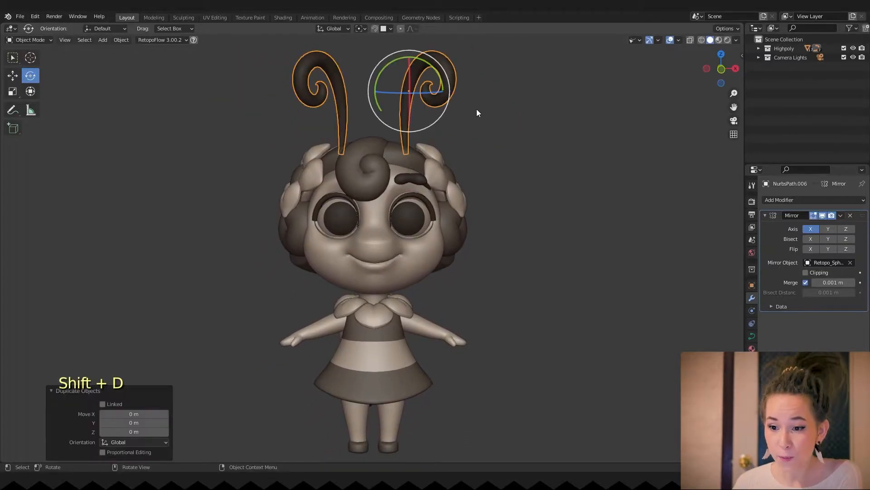
key("m")
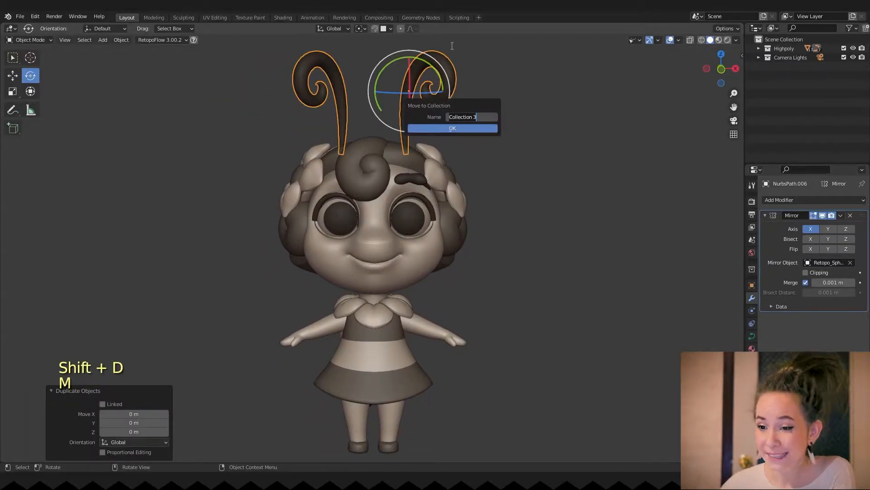
type("Lowp")
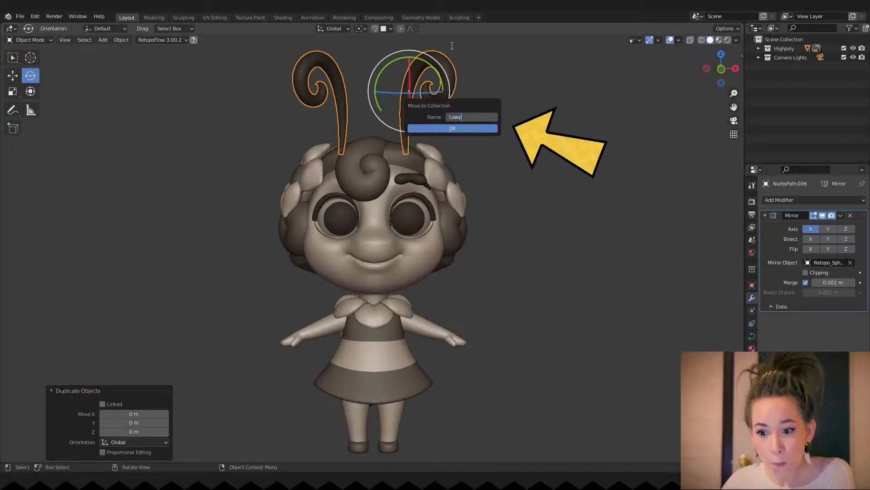
key("Return")
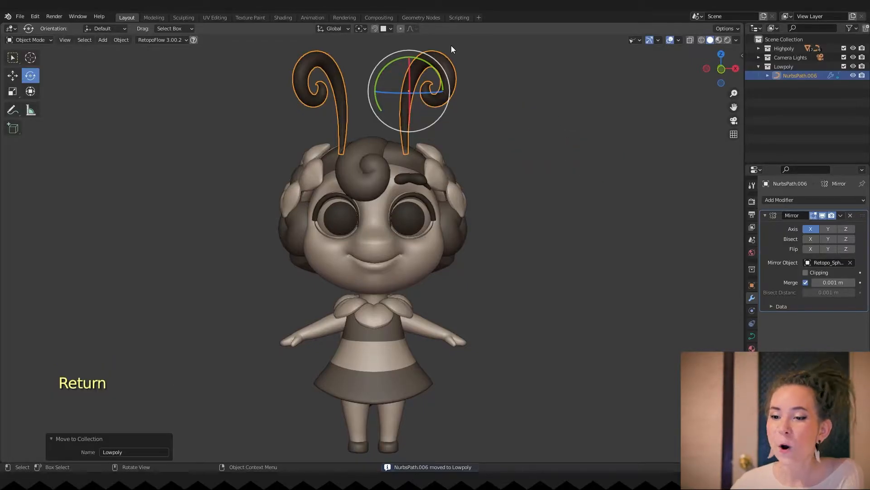
key("Alt+Q")
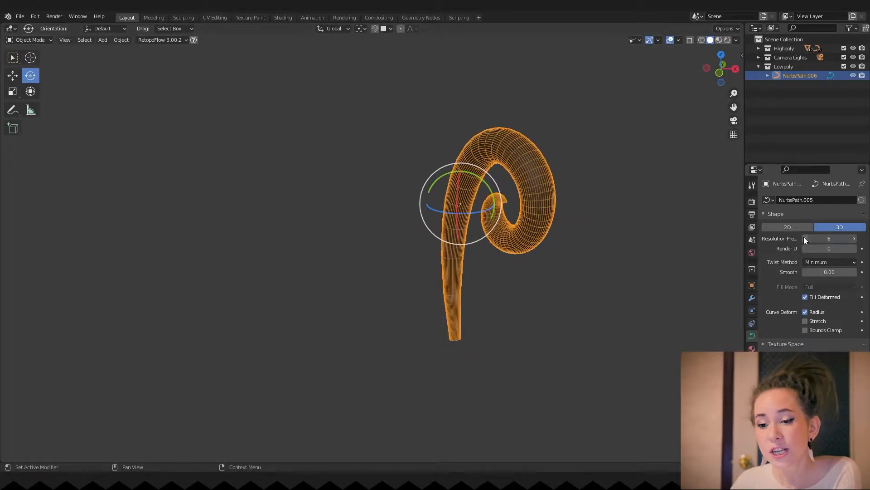
Lower the antenna copy's Resolution Preview U to 5 and convert it to a mesh
key("ctrl+z")
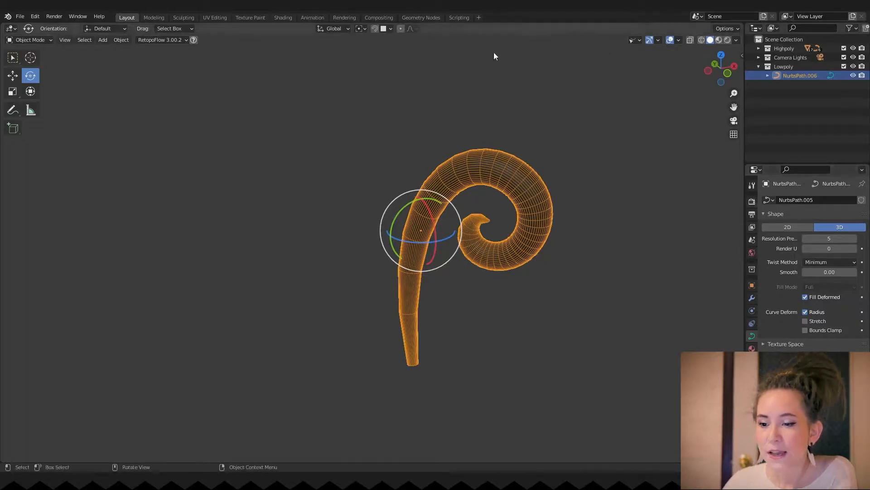
left_click(120, 39)
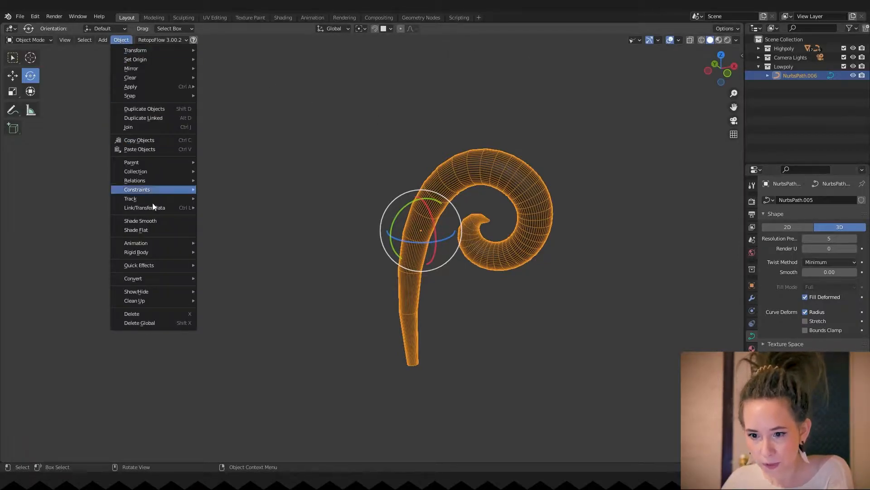
mouse_move(133, 278)
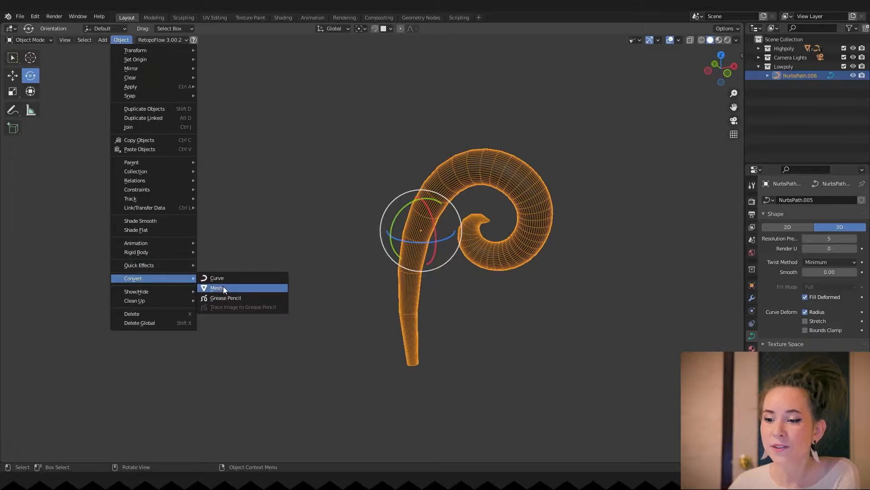
left_click(216, 287)
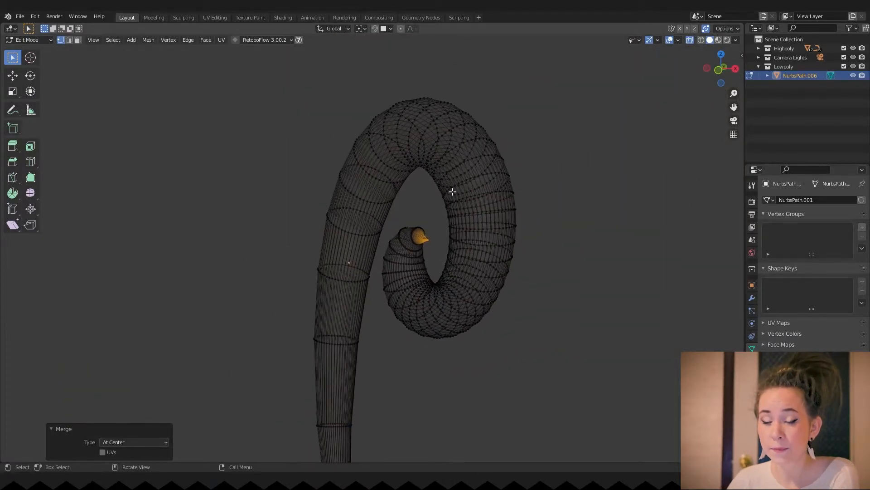
Merge the antenna's tip vertices at center and begin selecting lengthwise edge loops
left_click(495, 254)
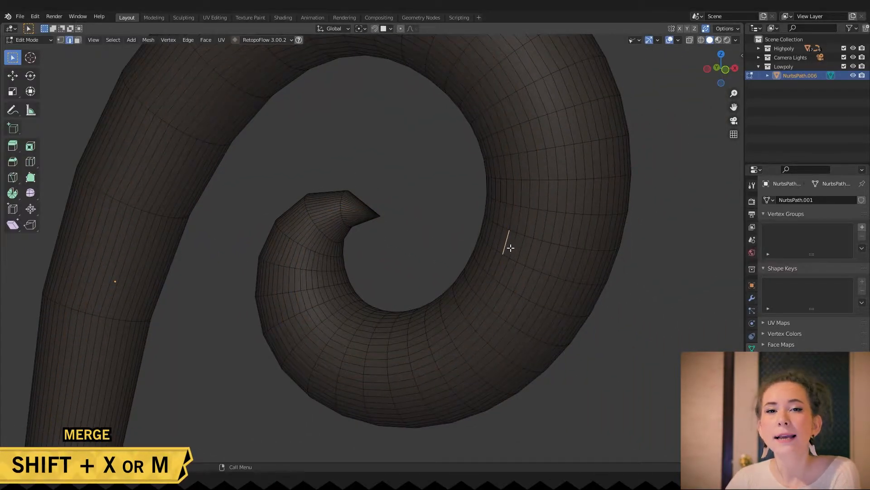
left_click(512, 247)
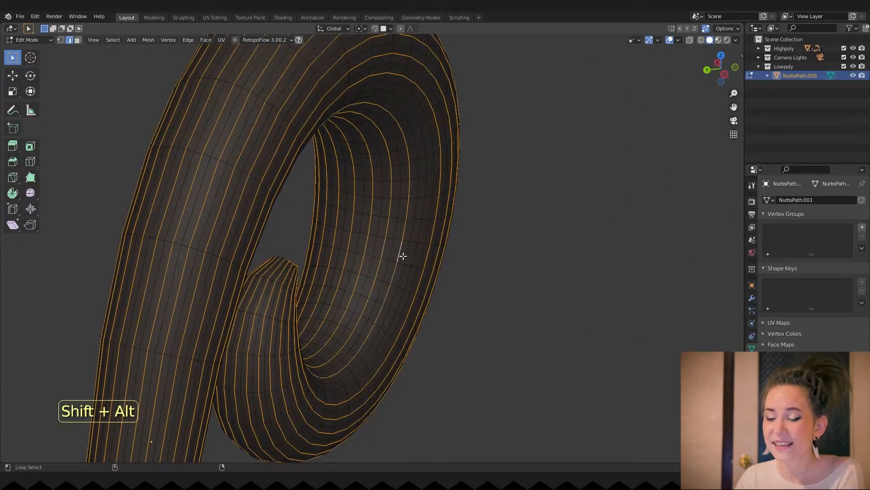
Dissolve the selected lengthwise edge loops, then several ring loops, sliding one loop along the antenna
key("x")
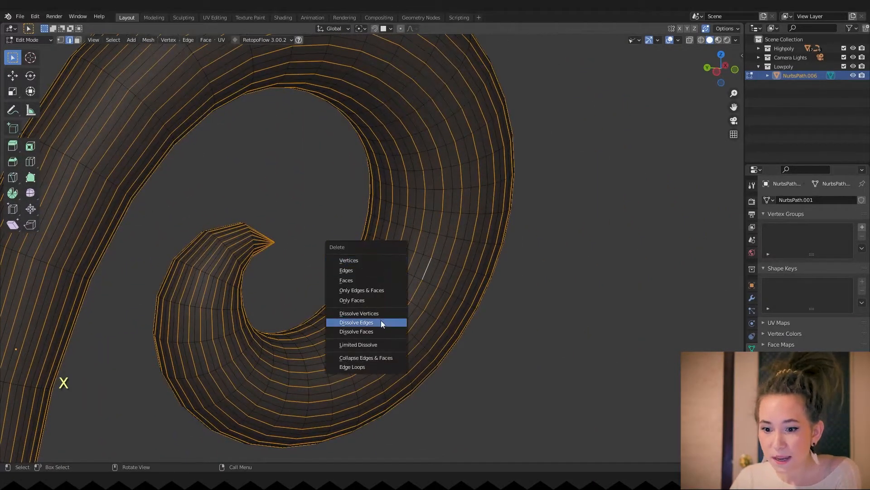
left_click(356, 322)
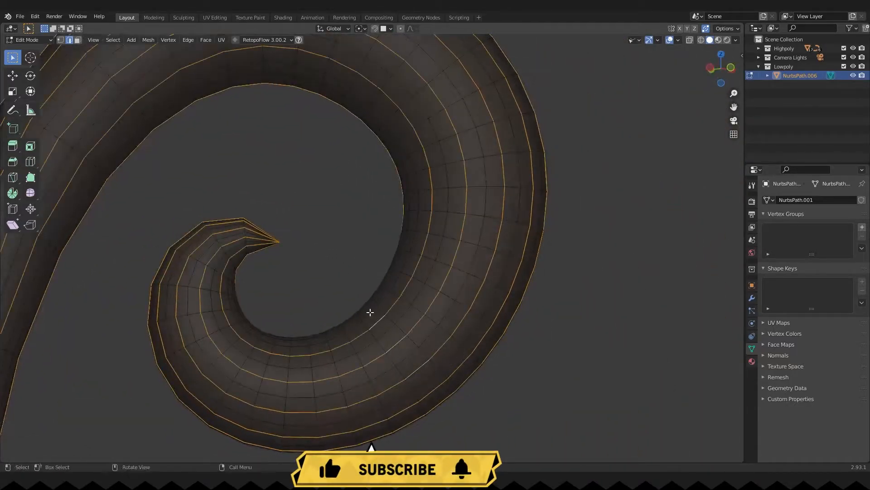
key("x")
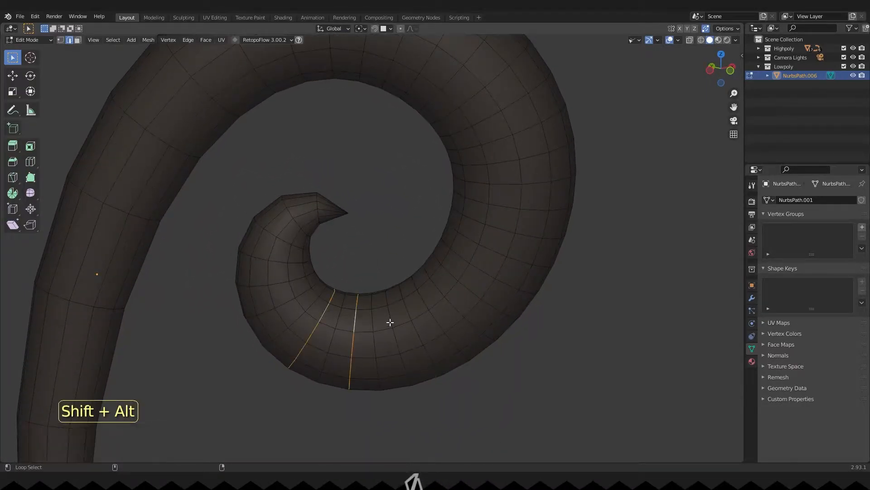
left_click(482, 208)
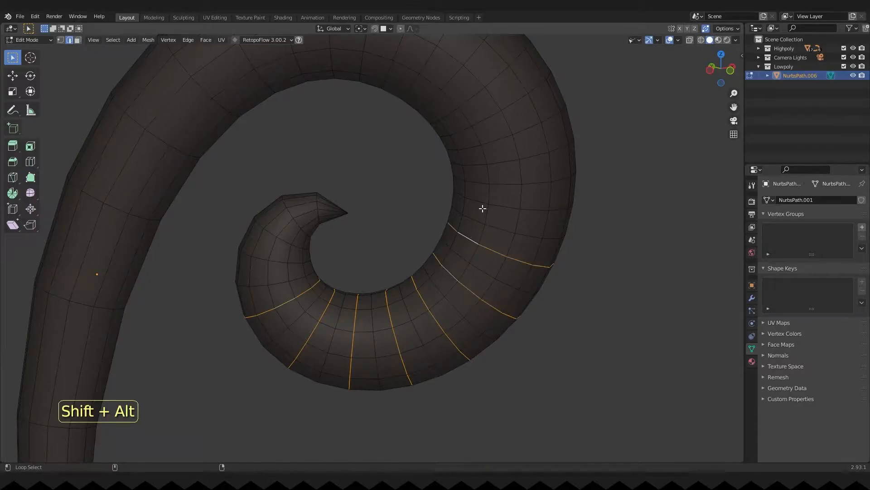
key("x")
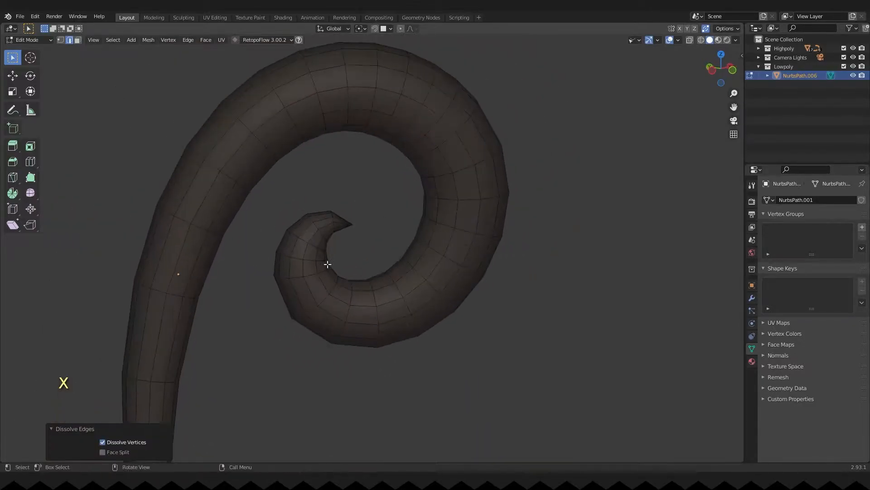
key("g")
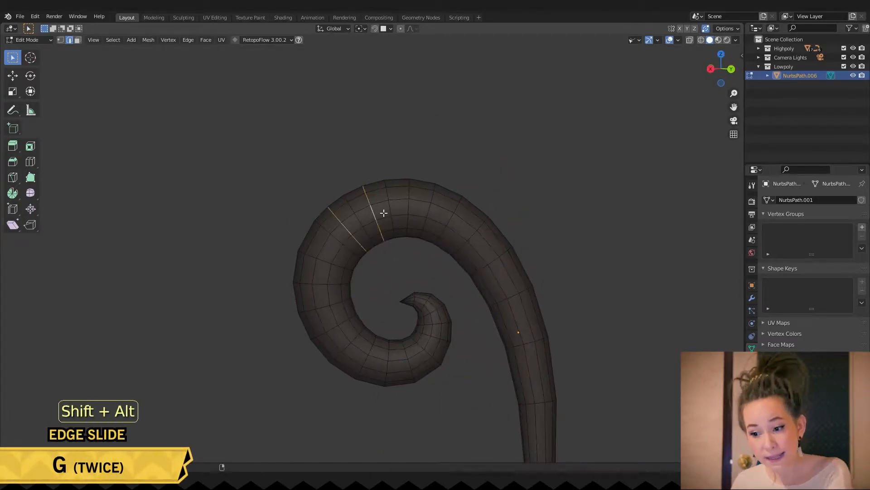
key("x")
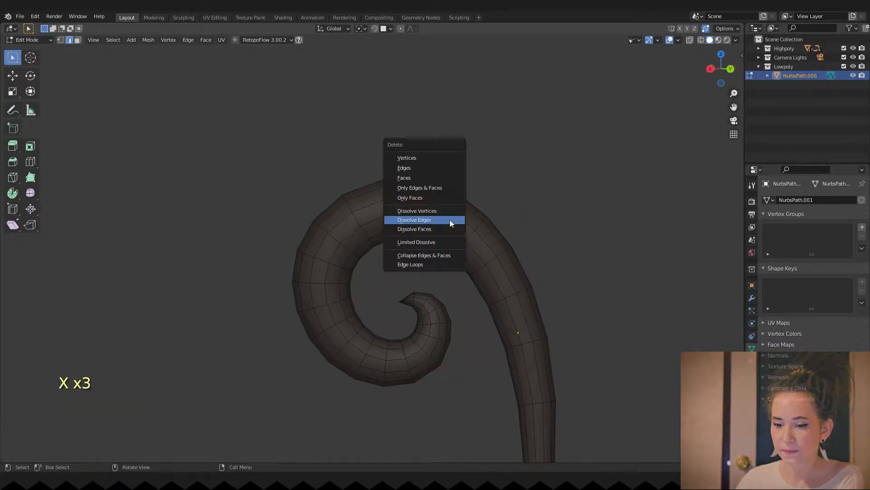
key("ctrl+z")
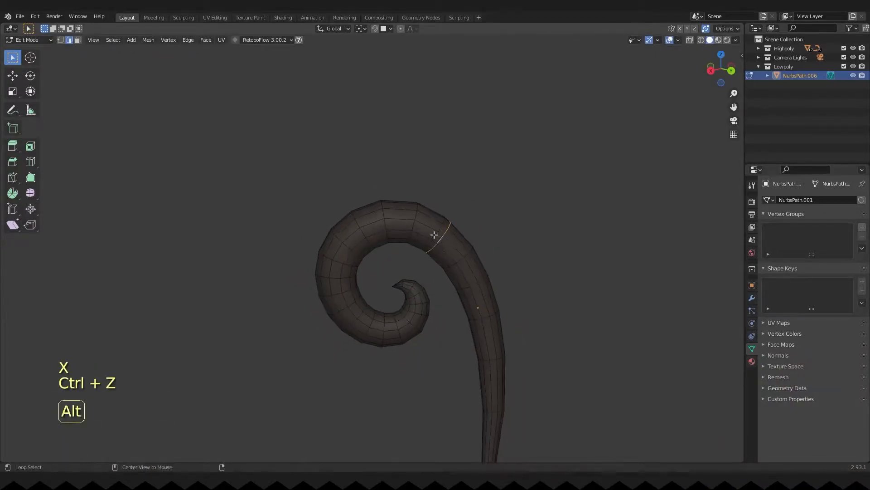
key("x")
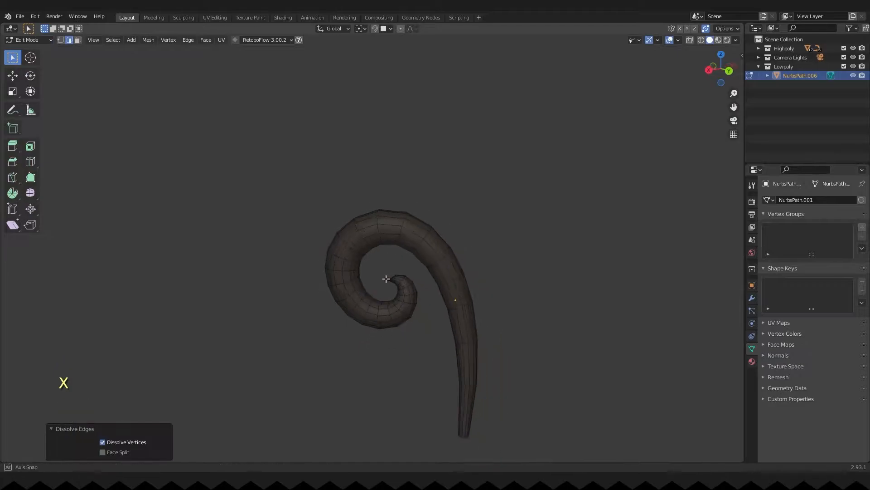
Undo the unwanted antenna edits and edge-slide a ring loop along the curl (factor 0.324)
left_click_drag(386, 278, 378, 187)
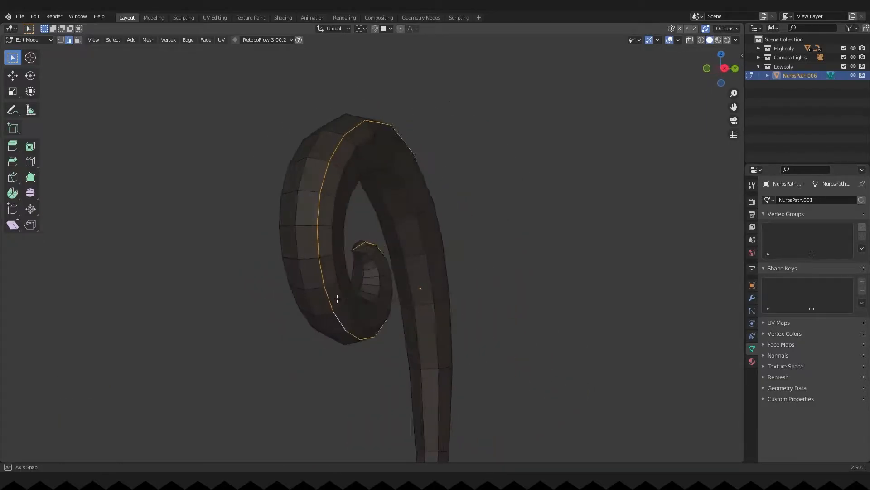
key("Alt+Q")
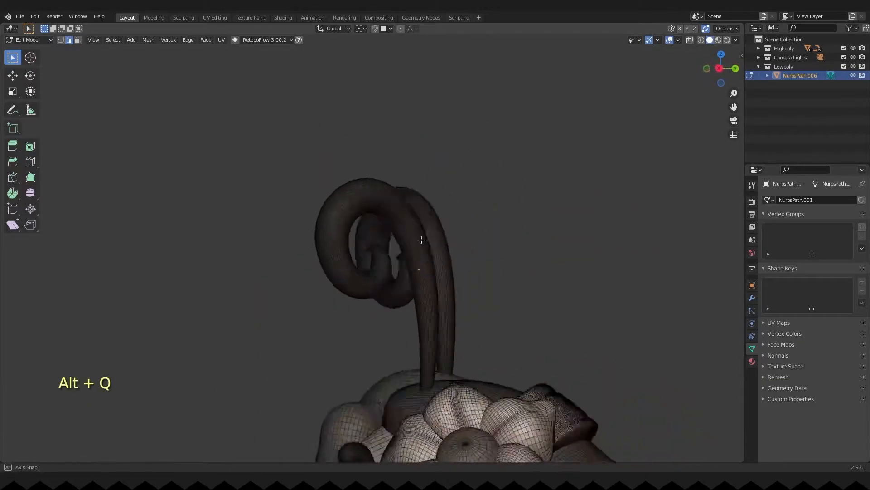
key("ctrl+z")
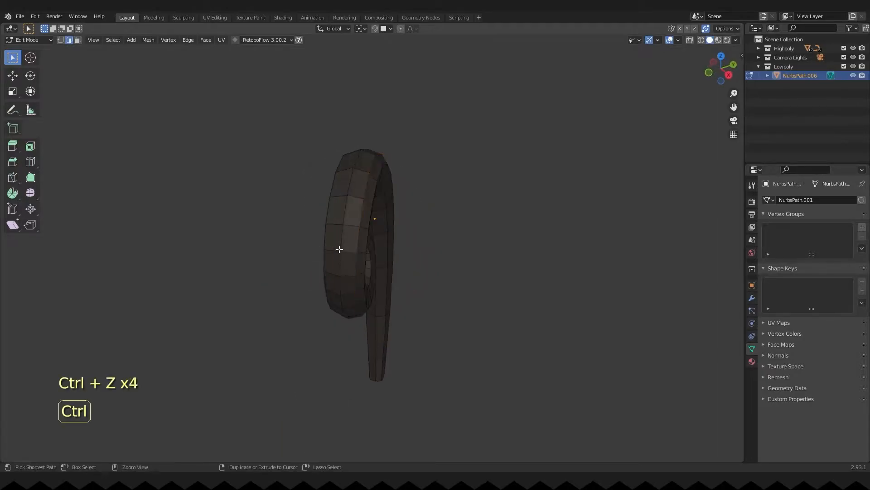
key("Tab")
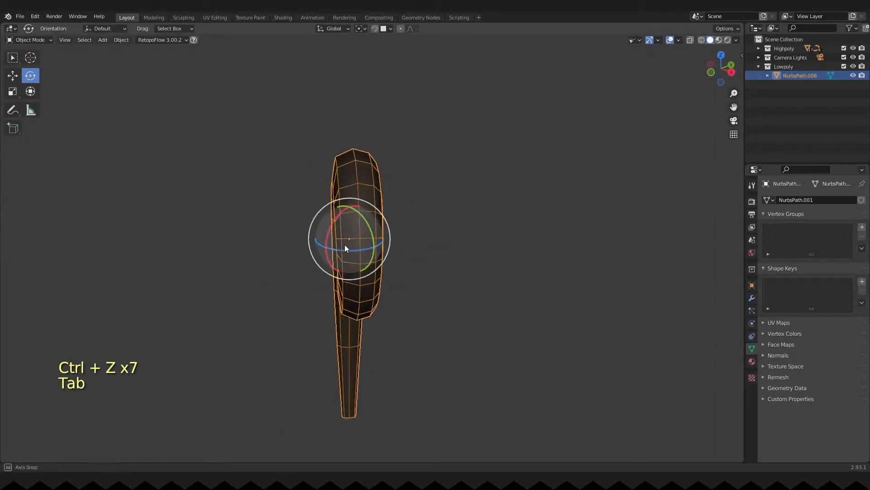
key("Tab")
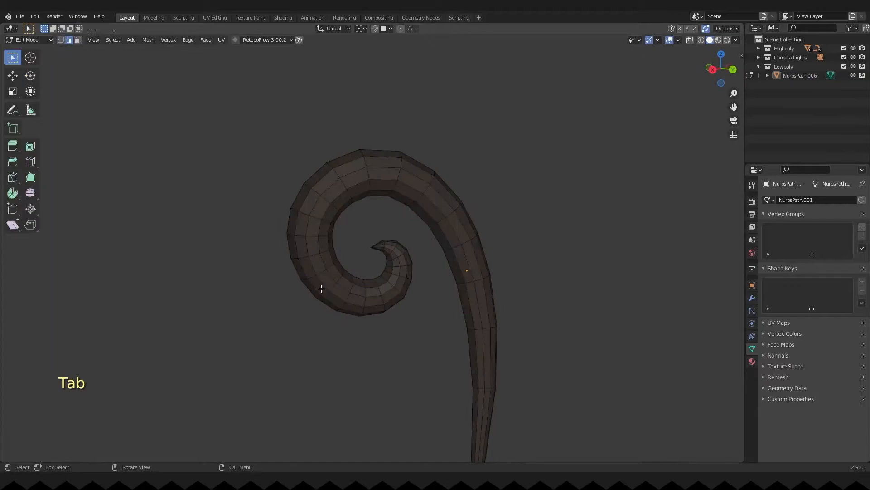
key("g")
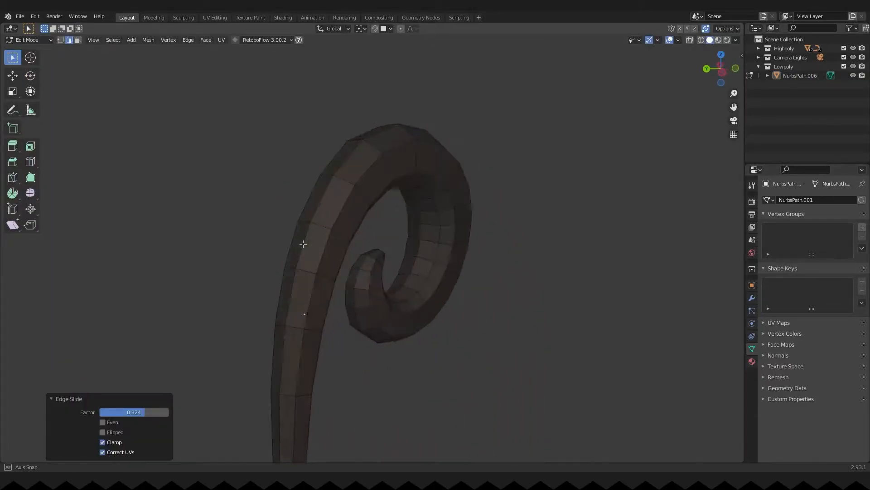
key("alt+z")
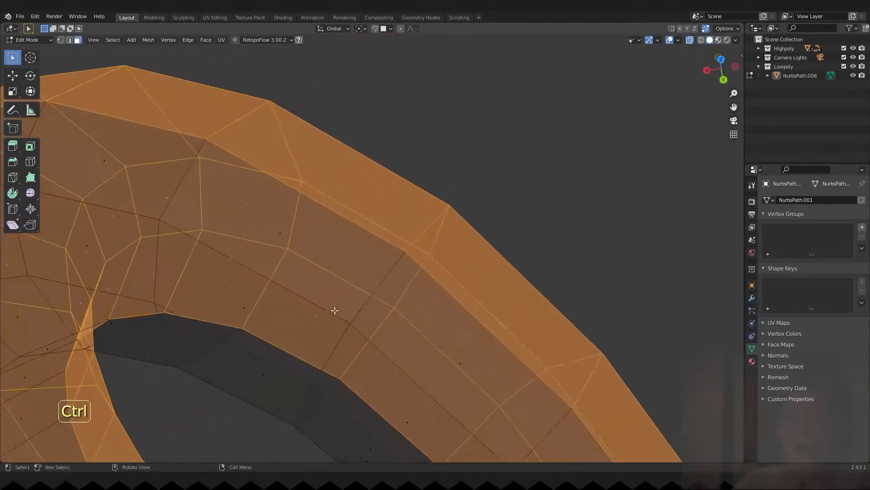
Dissolve the selected edges, snap the 3D cursor to the curl geometry, and set the origin there
key("x")
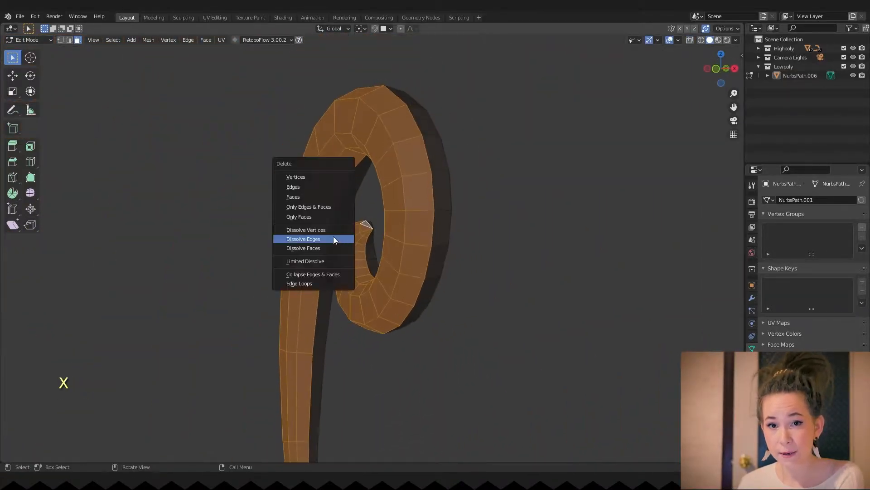
left_click(303, 239)
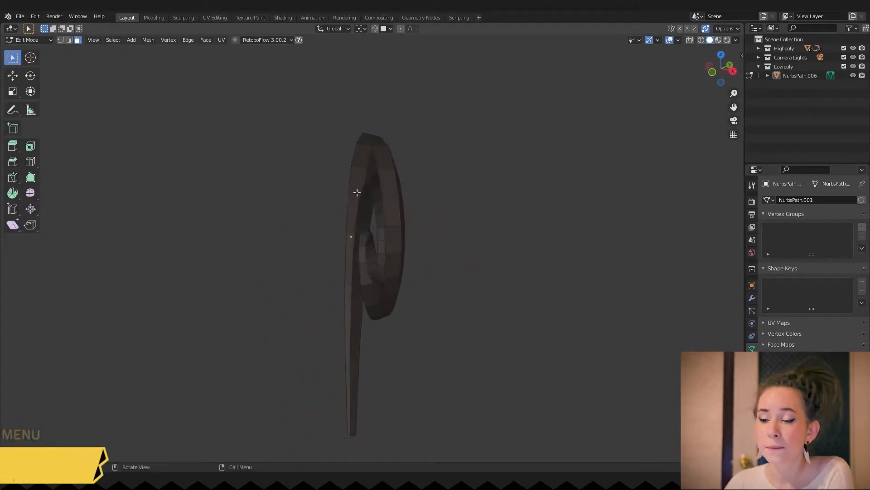
key("shift+s")
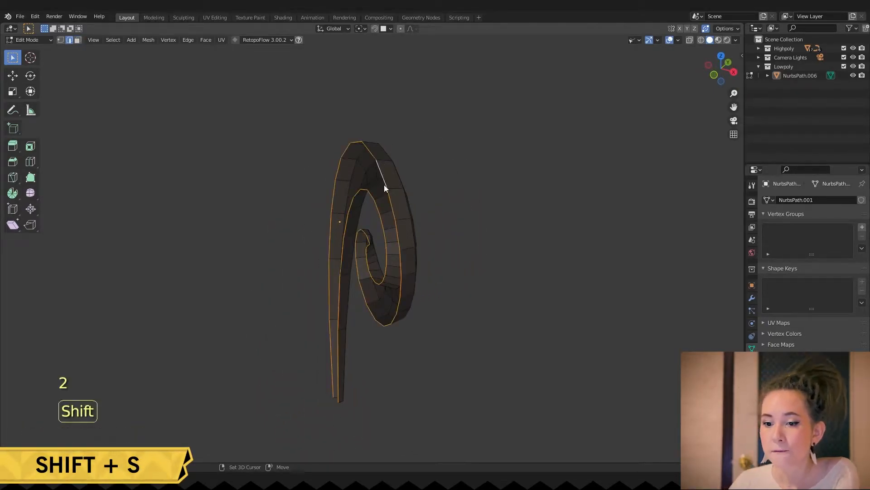
key("Tab")
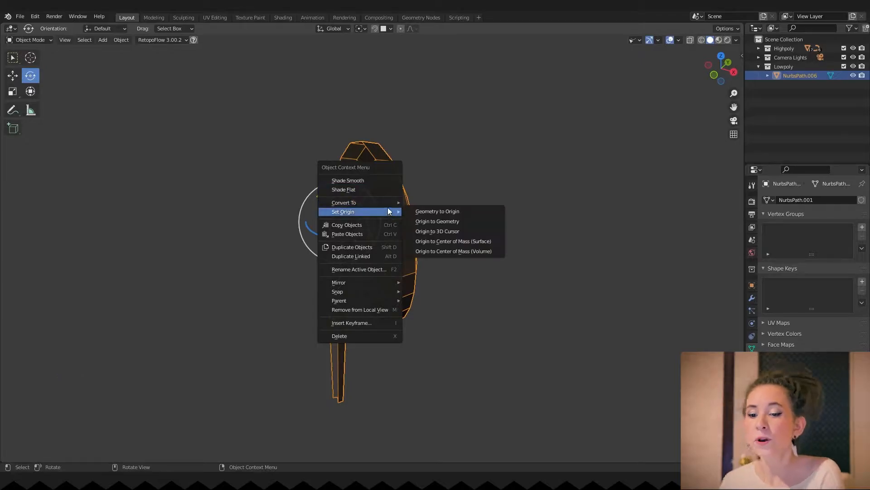
key("Tab")
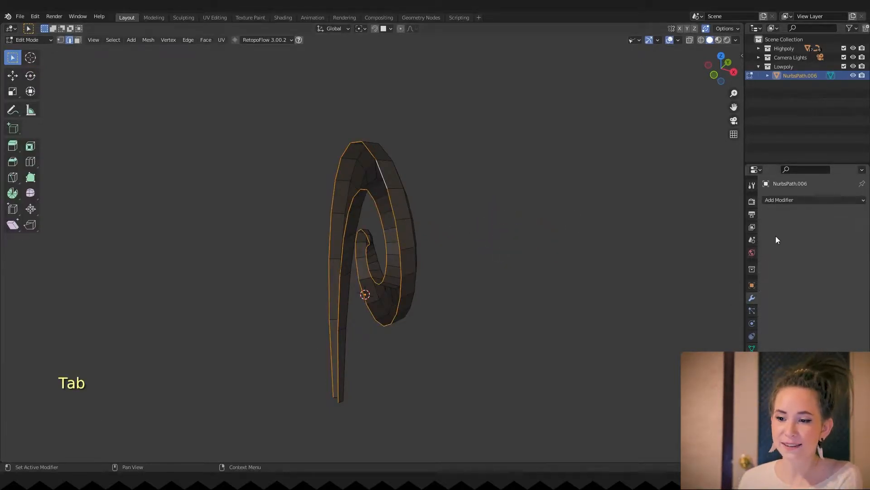
Add a Z-axis Mirror modifier with clipping and 0.051 m merge, and flatten the end loop
left_click(780, 200)
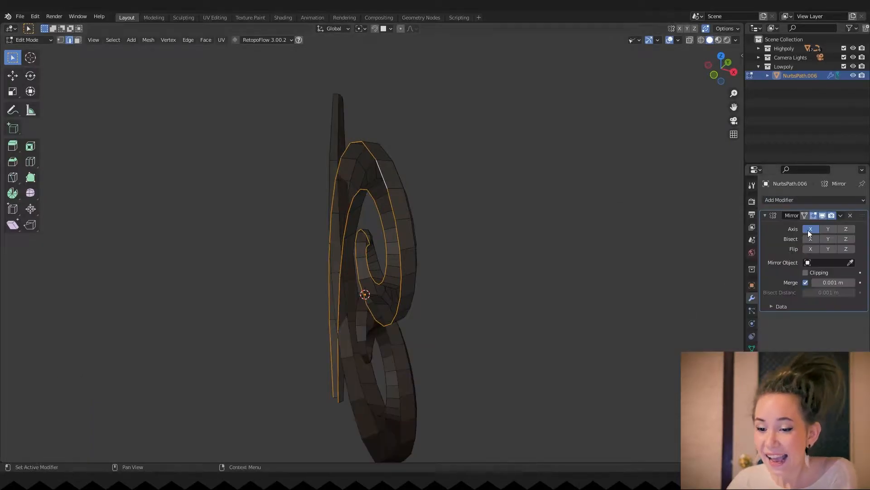
key("Tab")
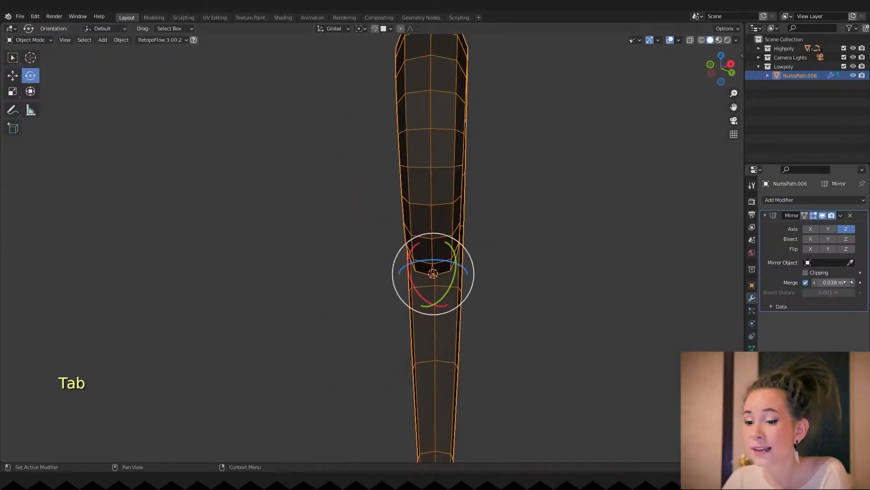
key("Tab")
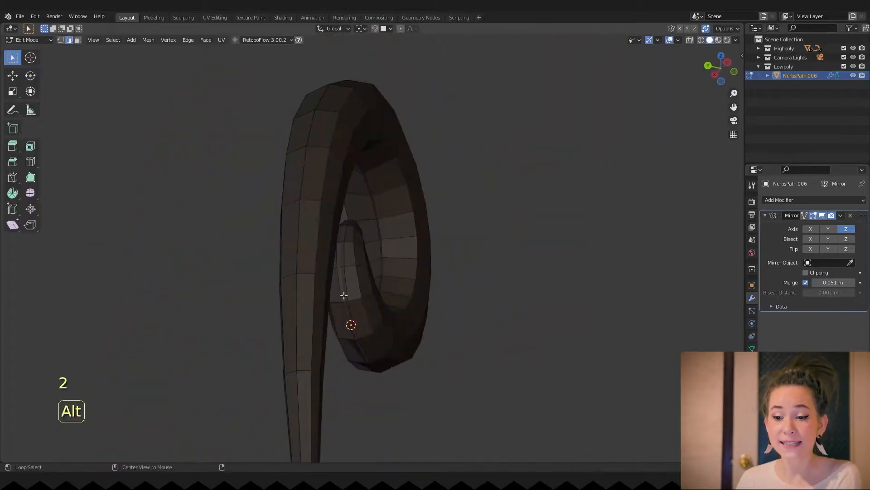
key("s")
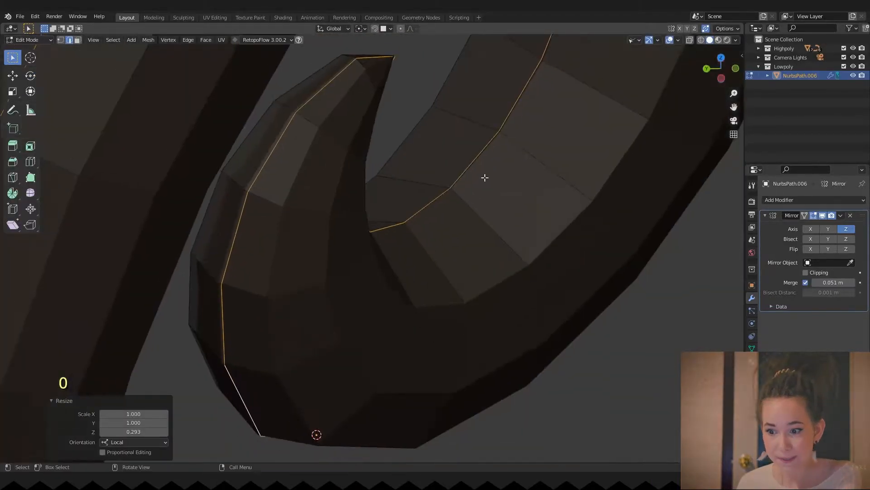
key("Tab")
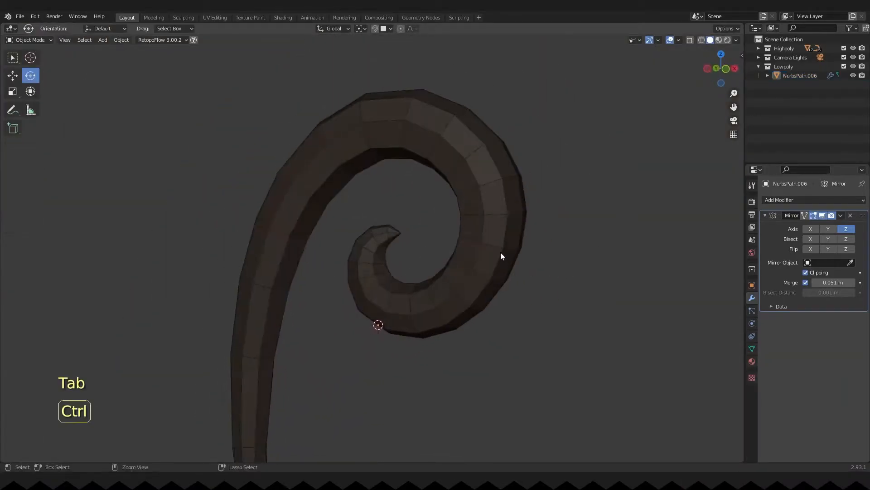
key("Tab")
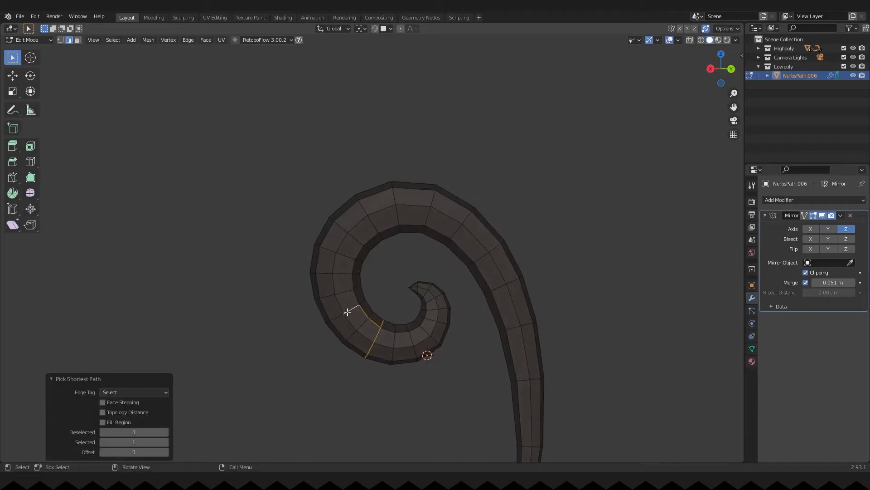
key("x")
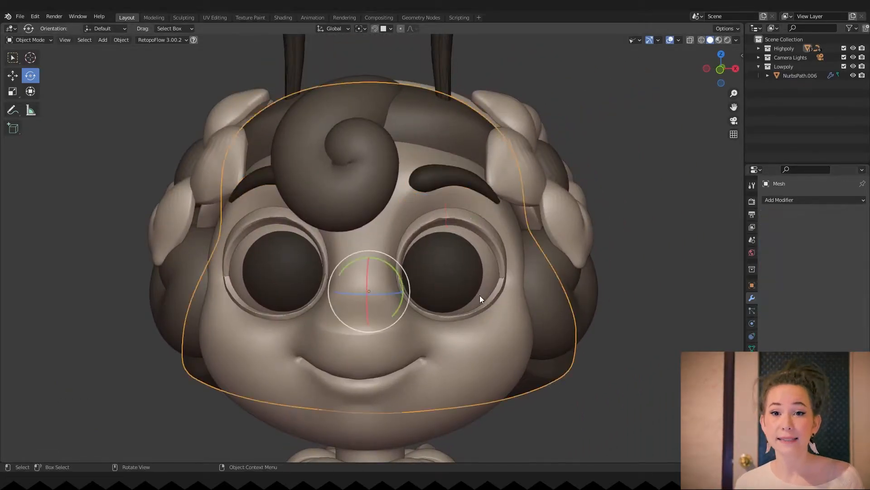
Create a new RetopoFlow target mesh and mirror it across the face via a mirror object
left_click(160, 40)
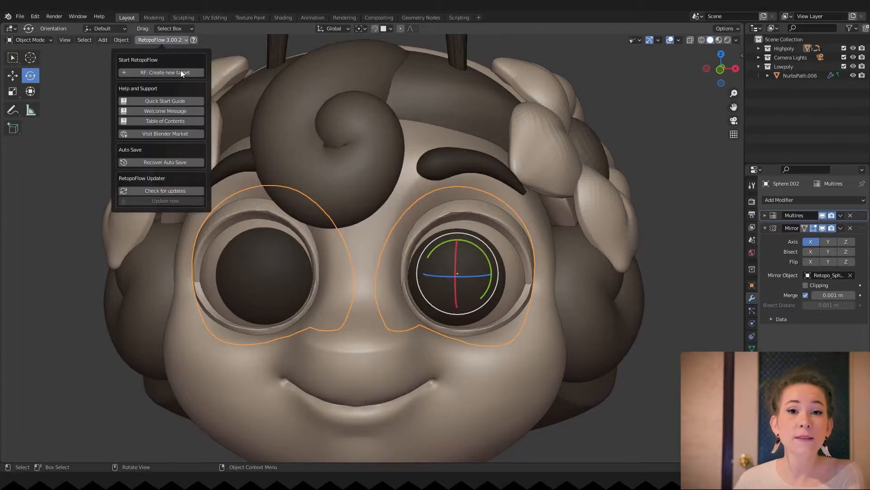
left_click(163, 72)
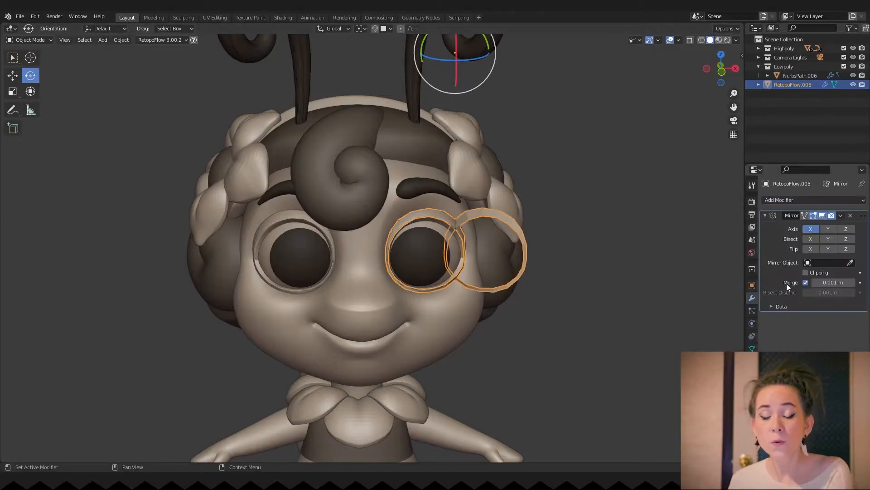
left_click(827, 262)
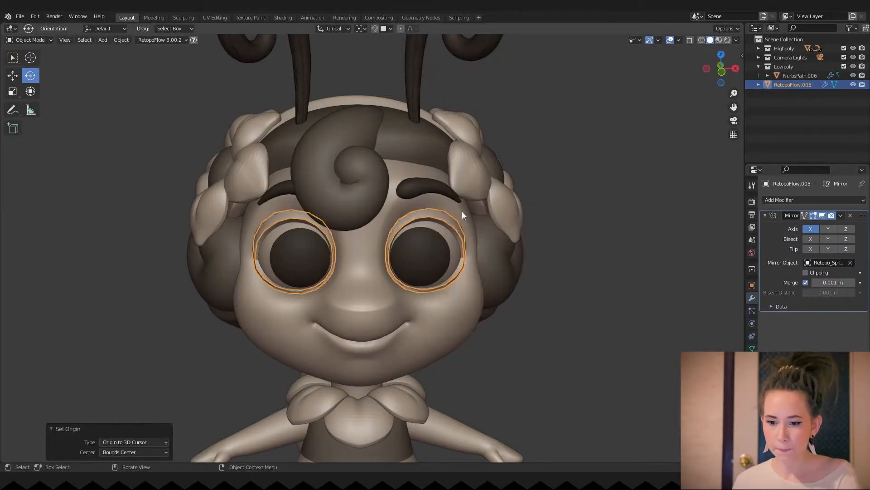
With PolyPen, bridge the eye rings across the nose and extend the outer eye loop
key("Tab")
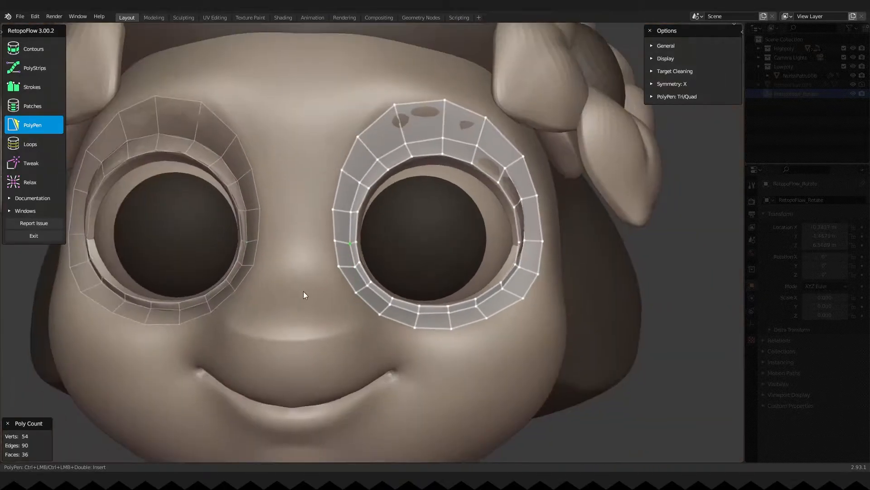
left_click(360, 236)
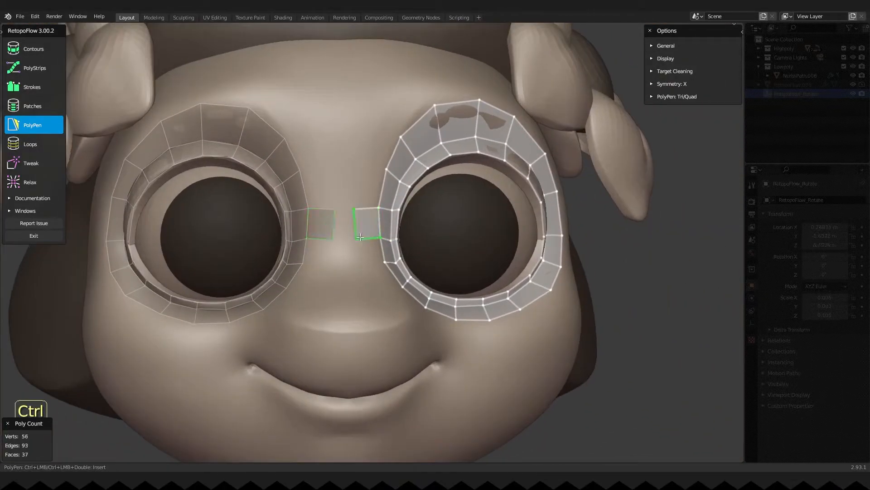
left_click(360, 237)
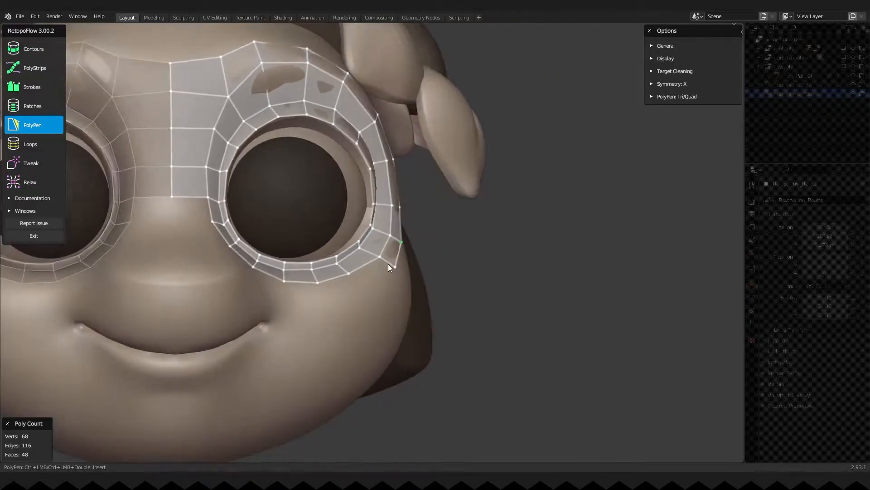
left_click(255, 288)
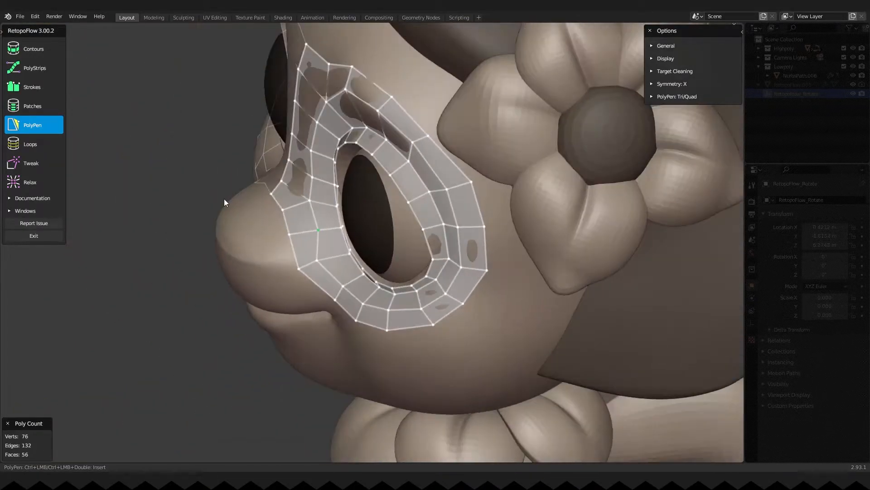
left_click(31, 163)
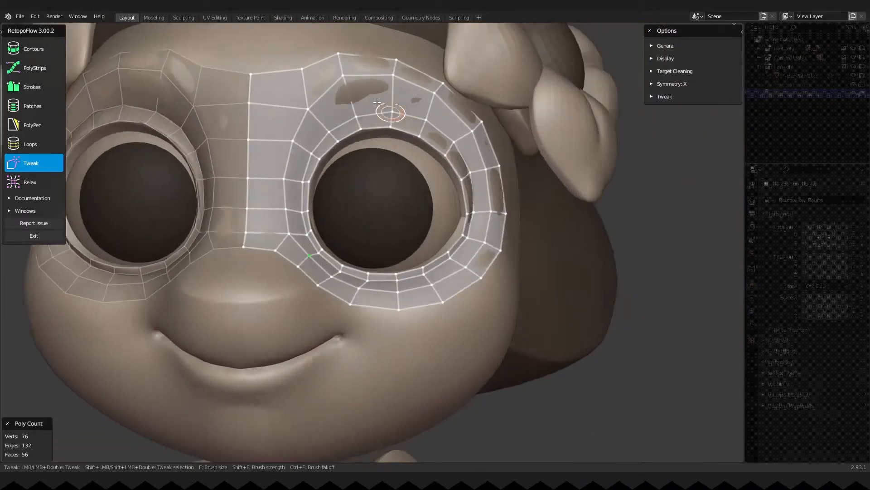
Tweak vertices around the eye onto the surface and add a vertex below the nose
left_click_drag(389, 111, 299, 208)
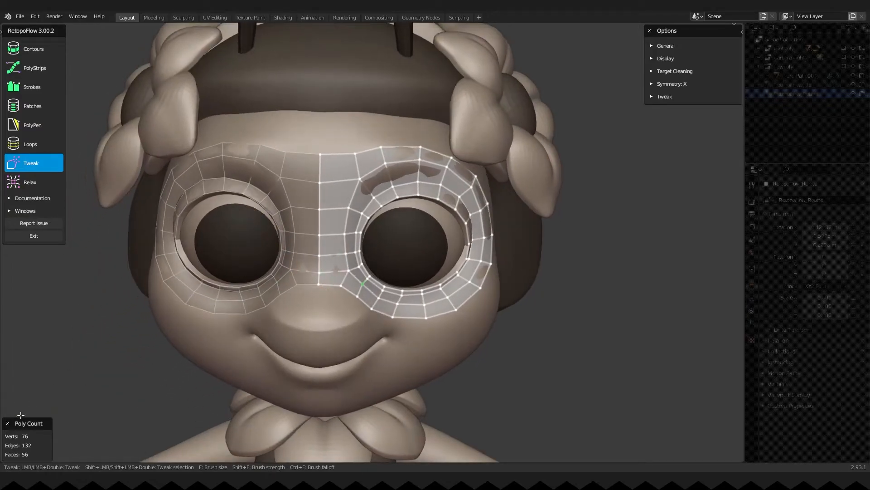
left_click(32, 124)
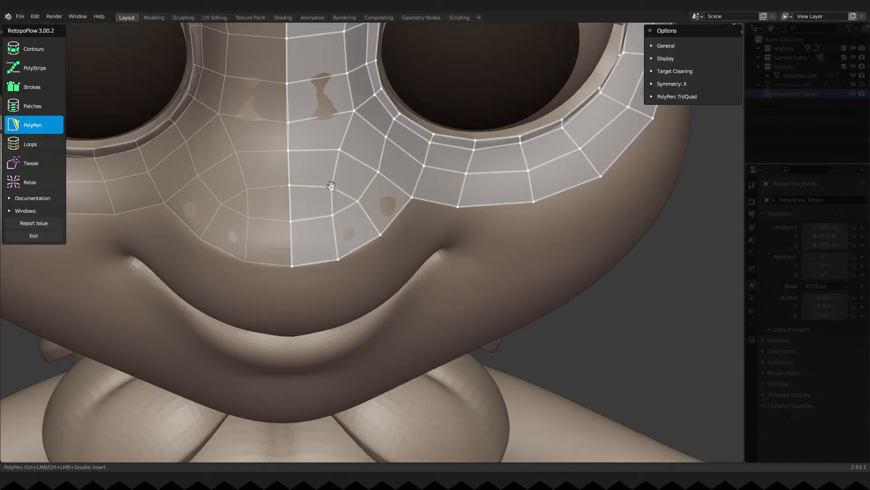
left_click(359, 230)
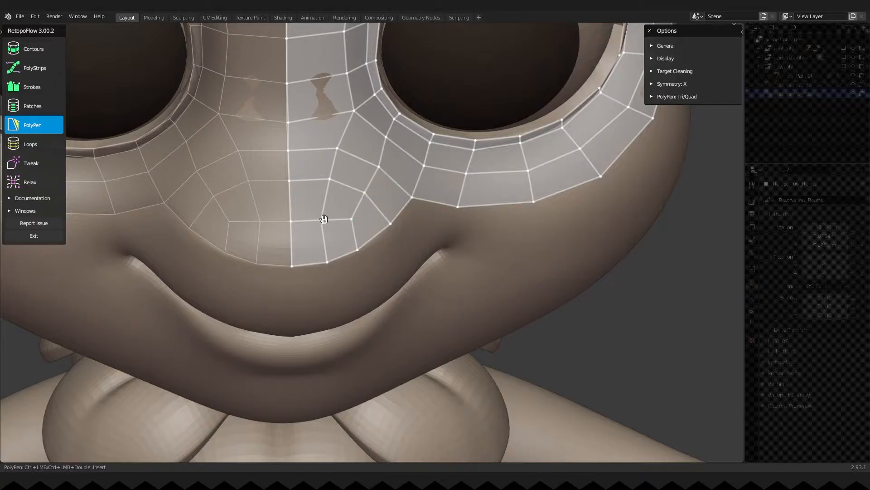
left_click_drag(324, 218, 328, 232)
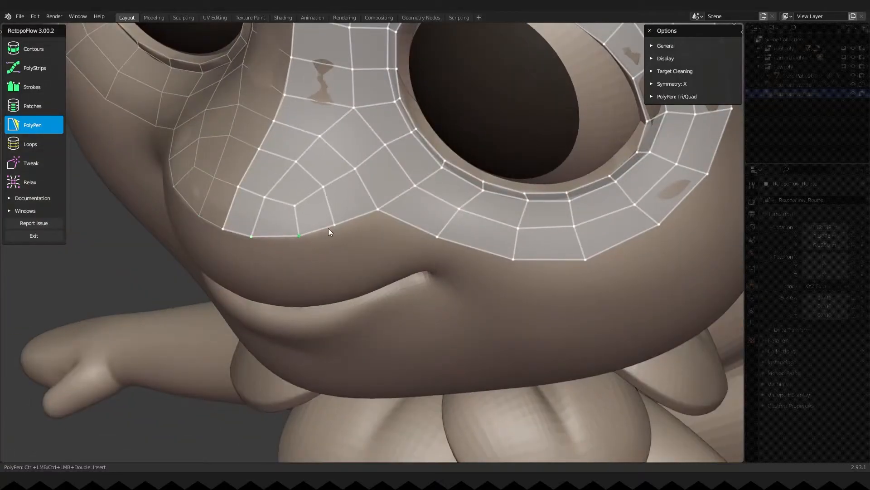
Add a face along the cheek edge and relax the cheek vertices
left_click(31, 163)
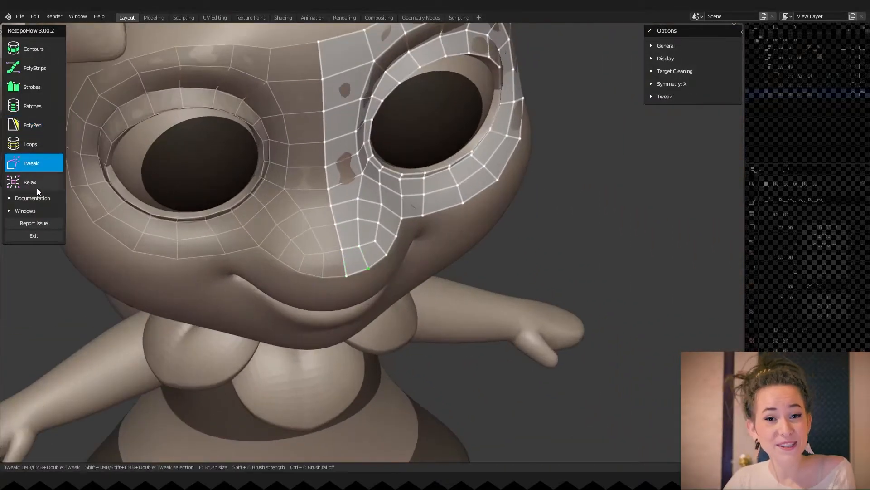
left_click(29, 182)
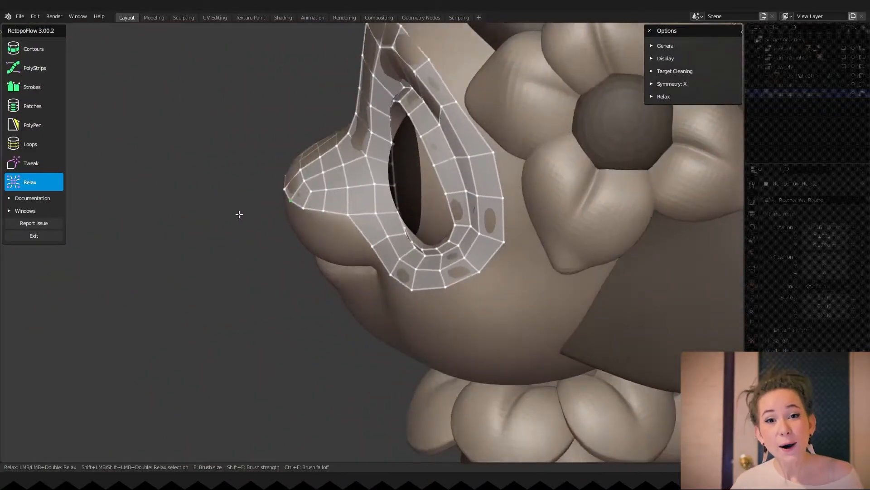
left_click(31, 163)
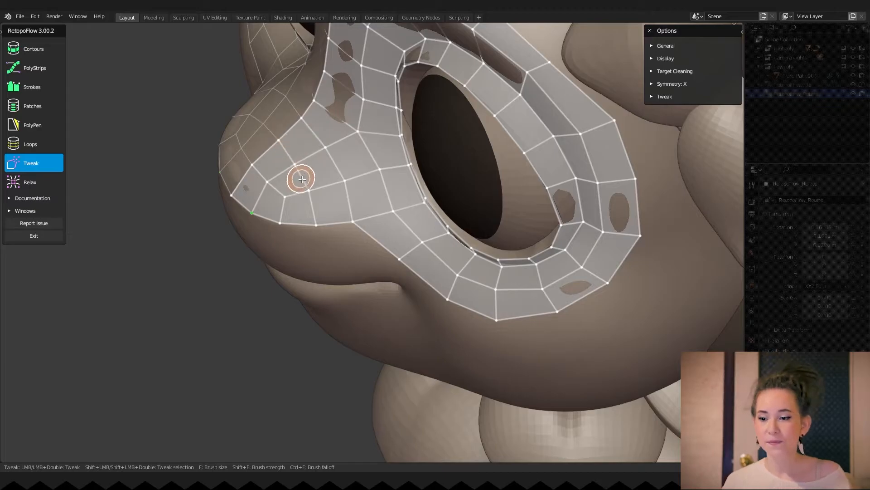
left_click(32, 125)
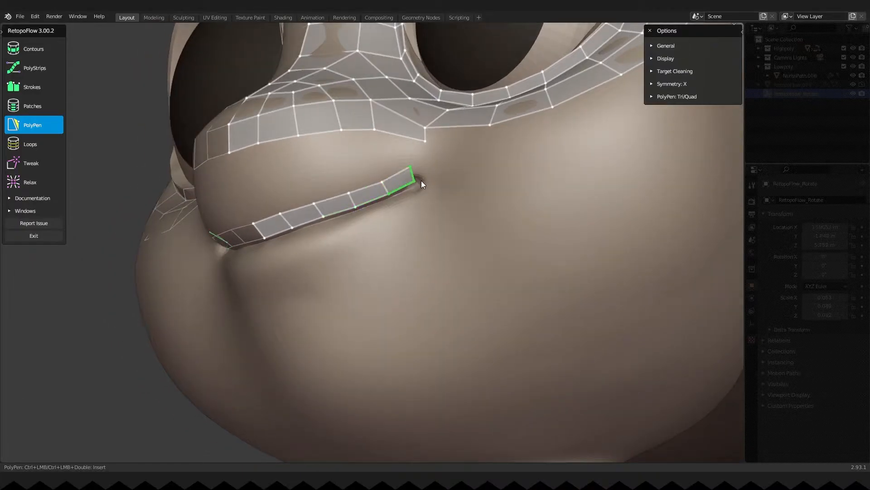
Draw PolyPen faces along and around the mouth line, bridging them to the cheek mesh above
left_click(425, 183)
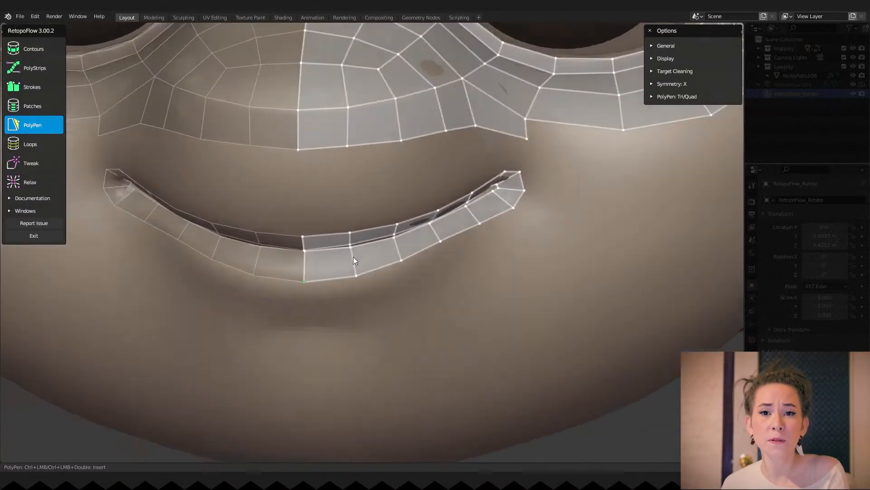
left_click(32, 163)
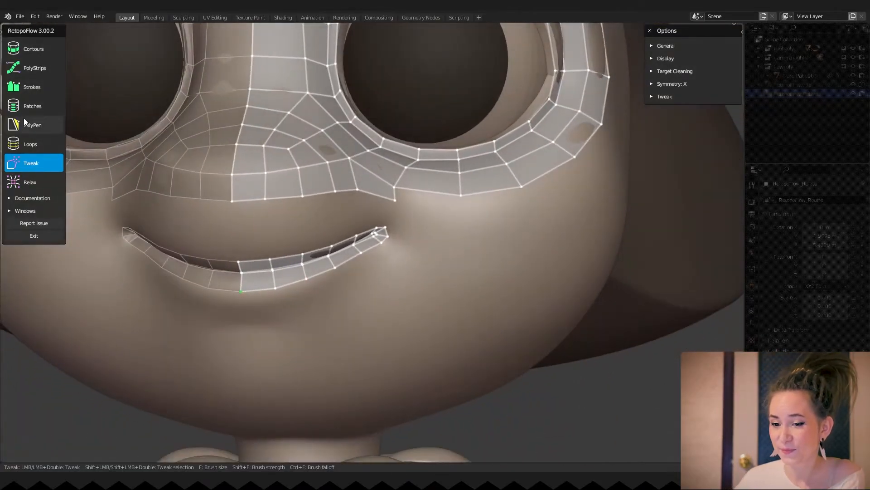
left_click(32, 125)
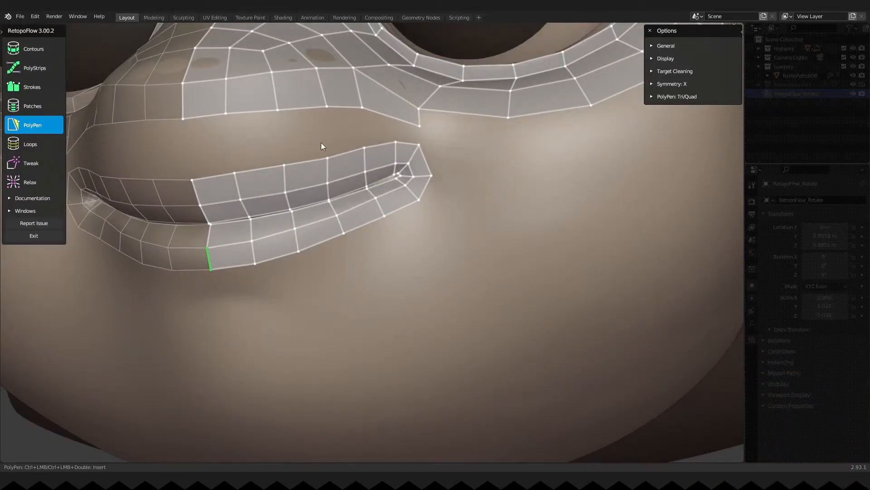
left_click(345, 132)
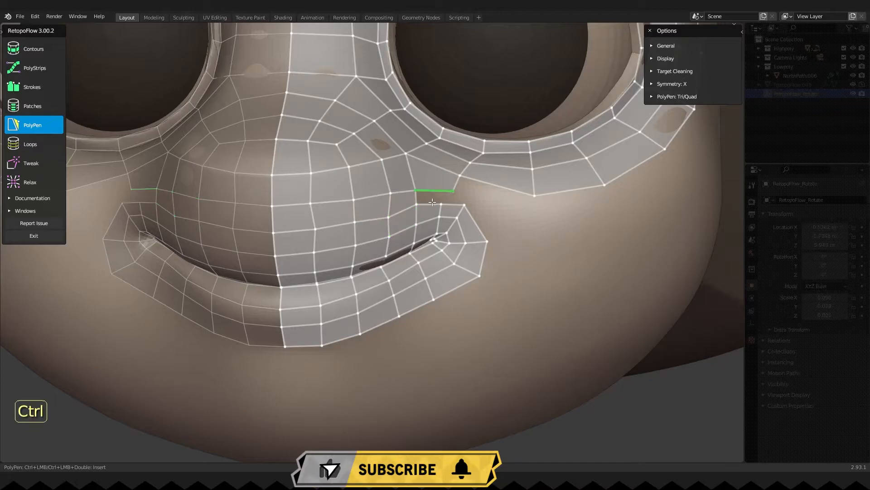
left_click(30, 182)
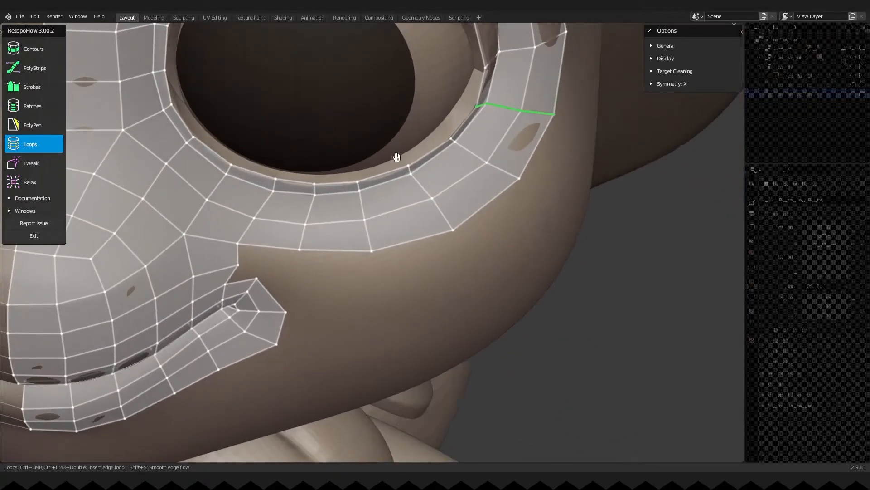
Tweak the eye-ring vertices and the lower cheek edge into shape
left_click(32, 163)
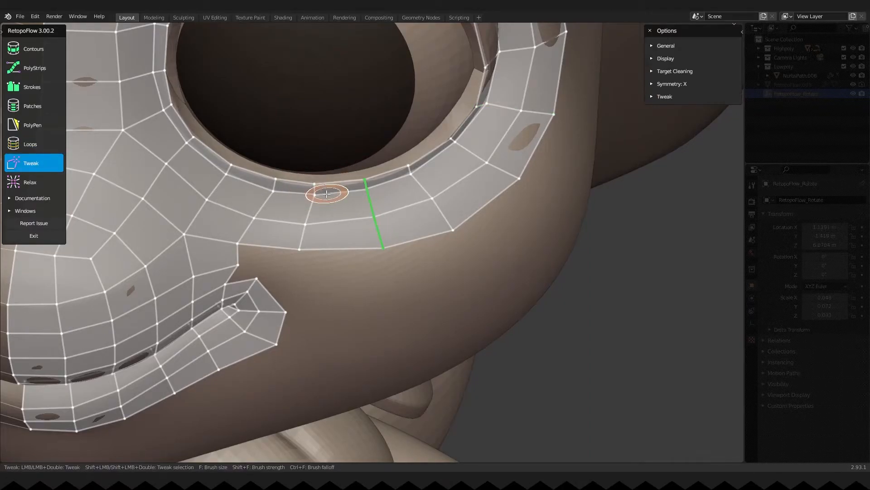
left_click_drag(327, 194, 265, 185)
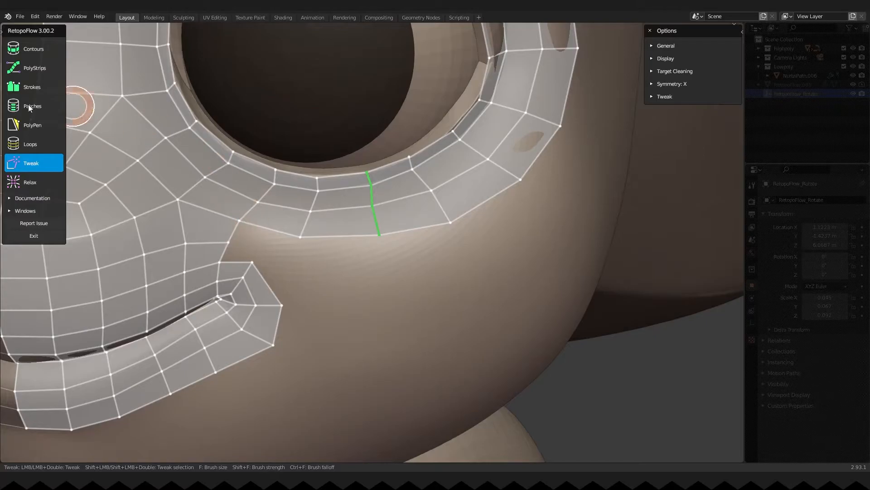
left_click(33, 124)
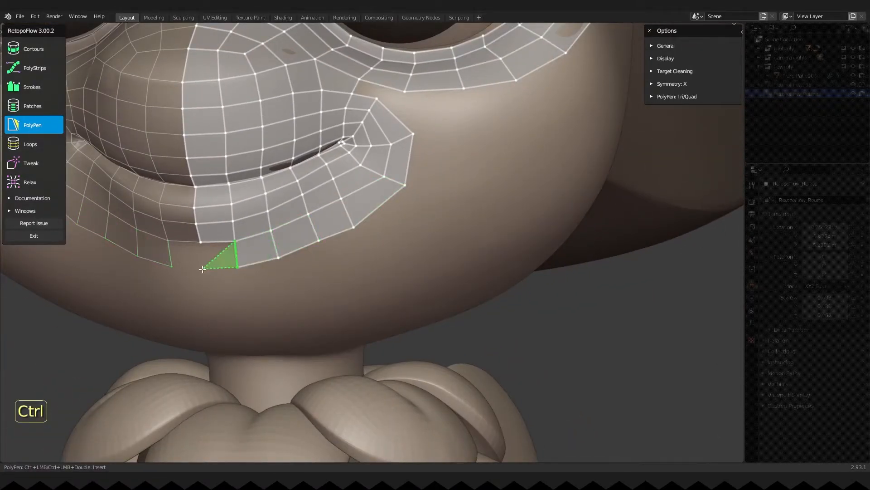
left_click(31, 162)
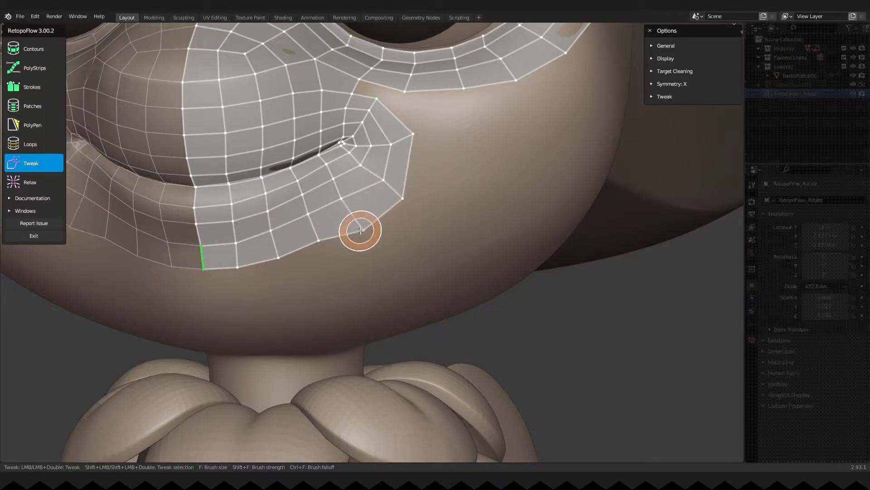
left_click_drag(360, 229, 394, 123)
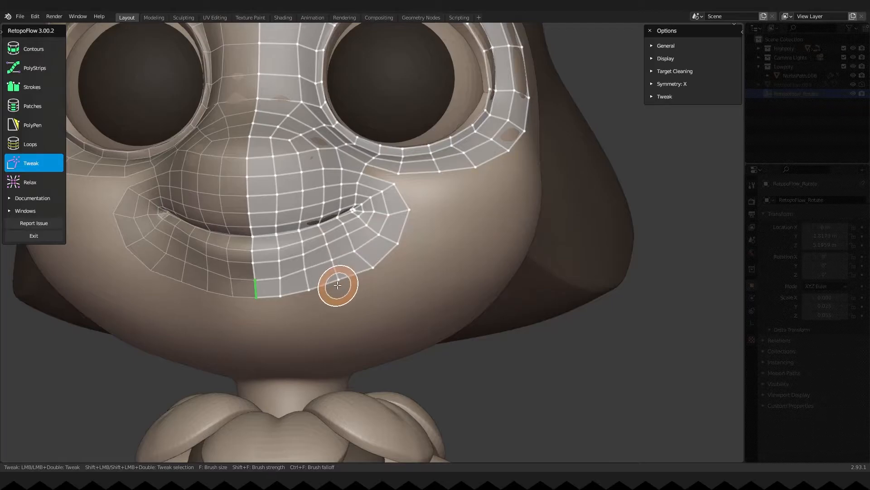
Add PolyPen faces below the mouth, beside the outer eye ring and along the forehead
left_click(32, 125)
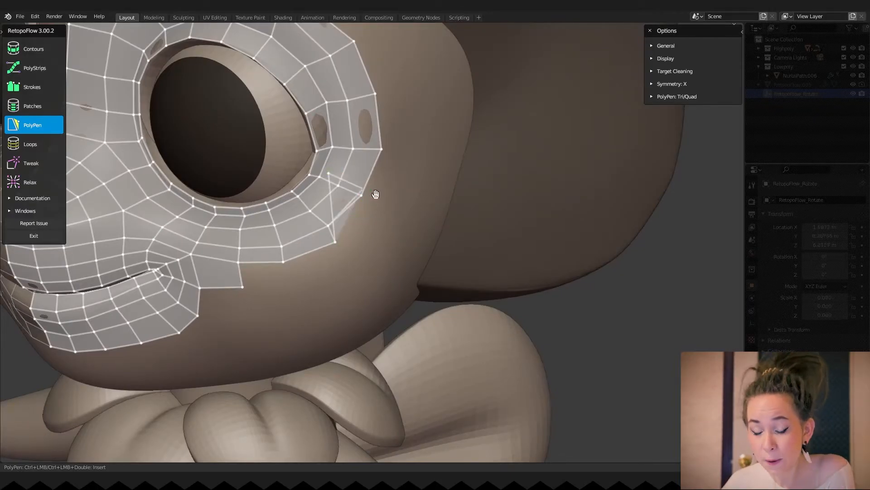
left_click(386, 130)
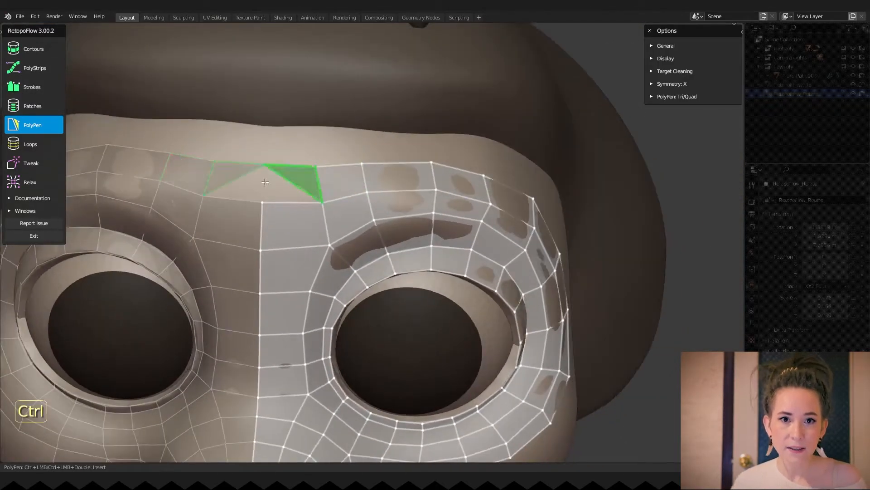
left_click(32, 163)
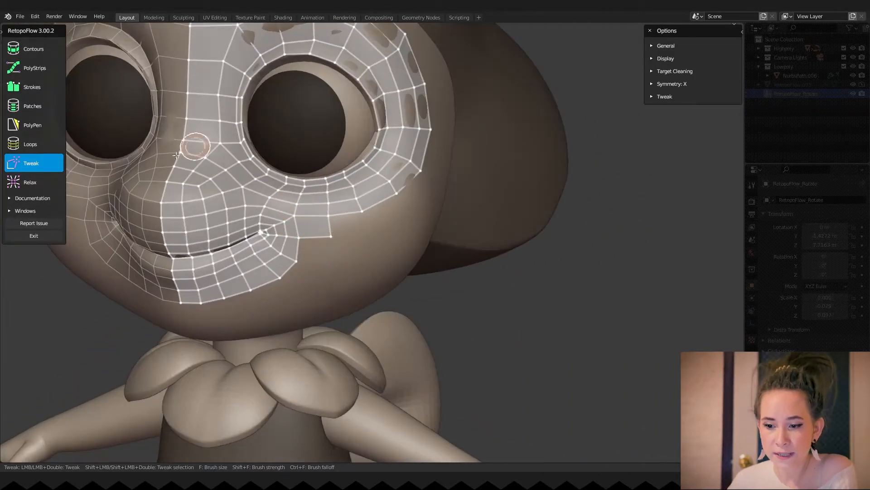
Add cheek and forehead faces toward the side of the head, relaxing under the eye
left_click(32, 124)
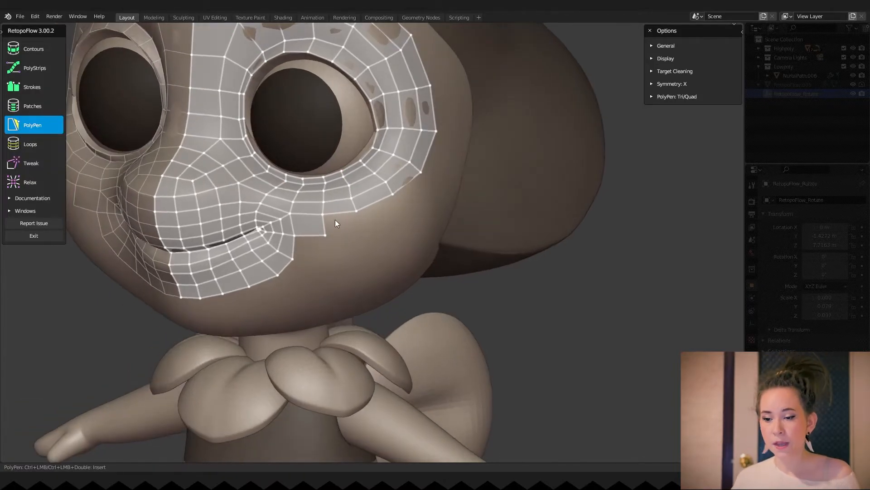
left_click(425, 207)
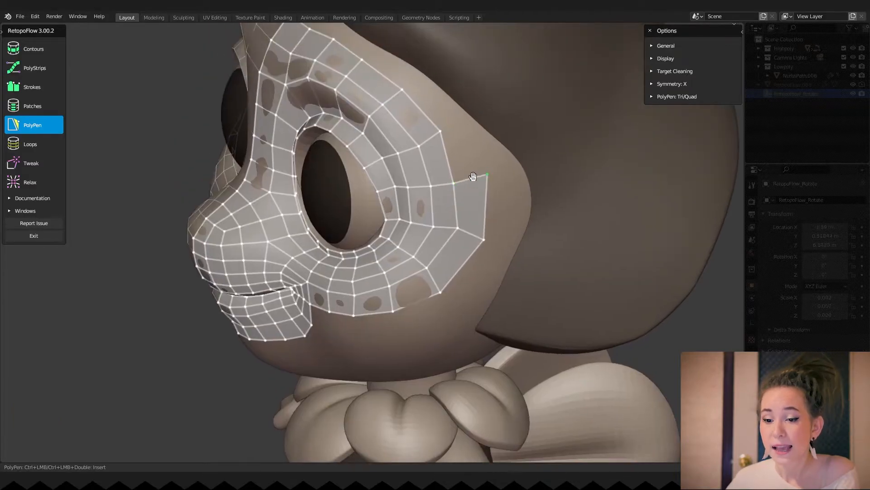
left_click_drag(472, 177, 393, 140)
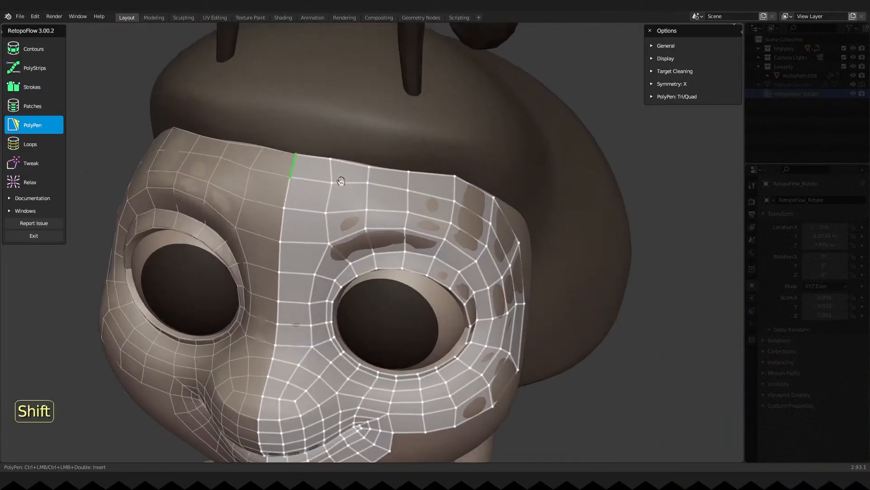
left_click(30, 182)
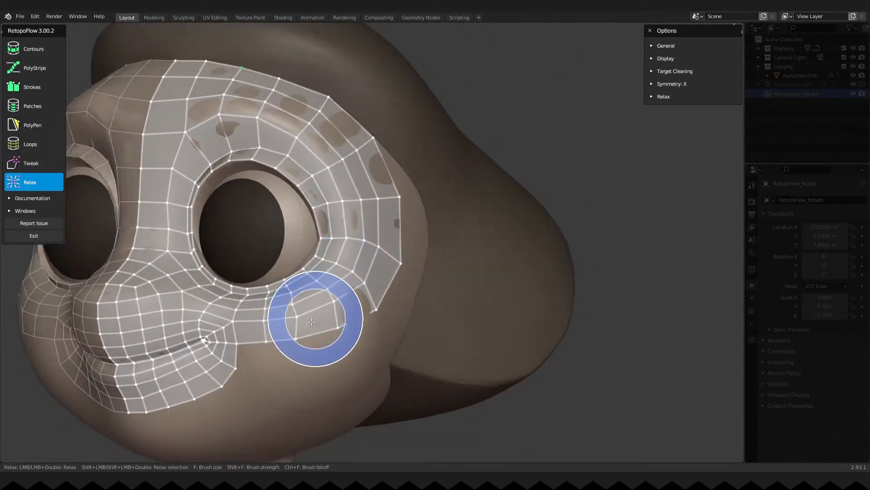
left_click(31, 162)
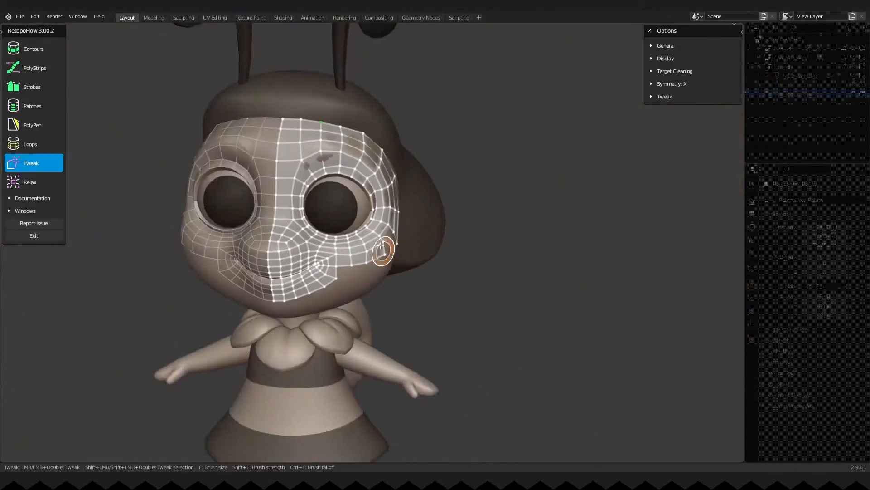
Fill faces near the mouth corner and side cheek, then relax the cheek faces
left_click(32, 124)
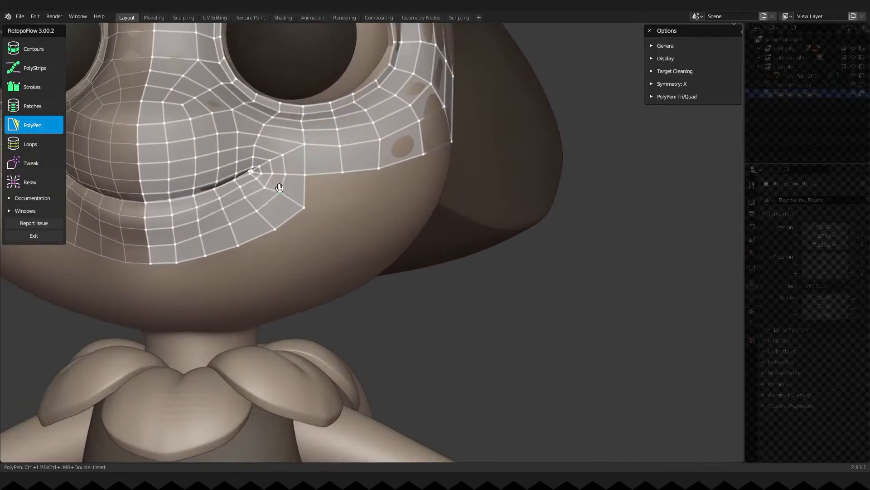
left_click(383, 183)
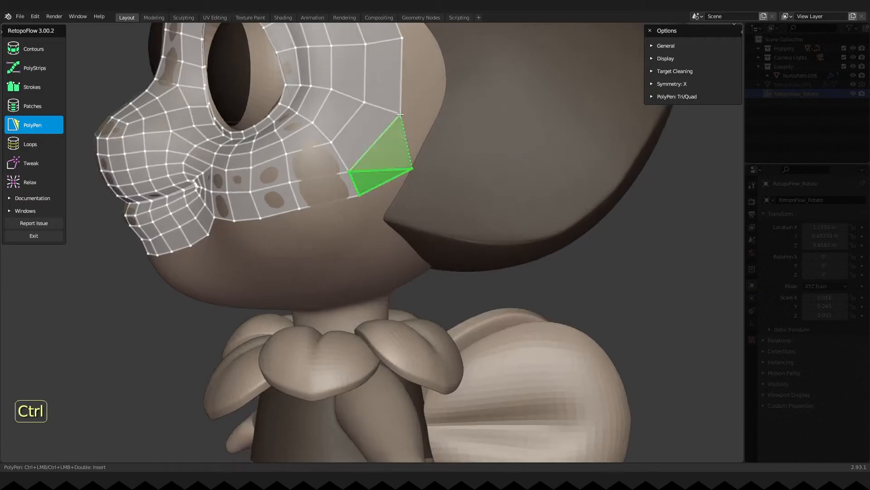
left_click(30, 182)
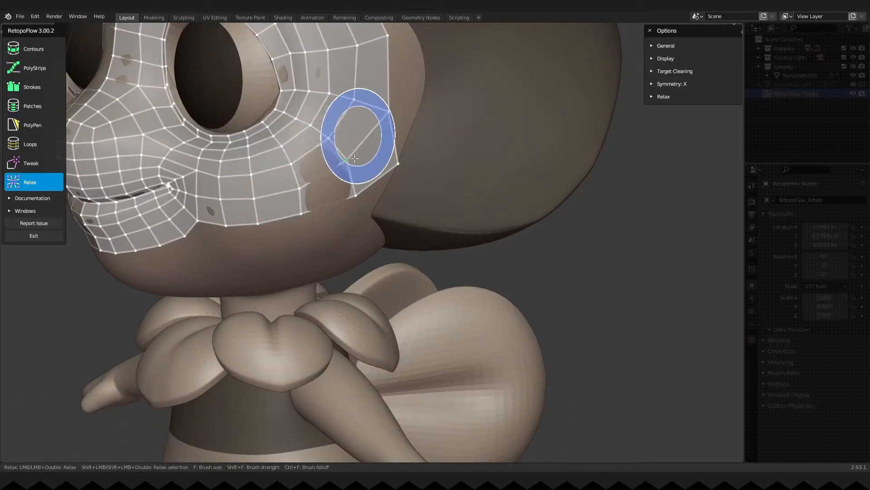
left_click(32, 124)
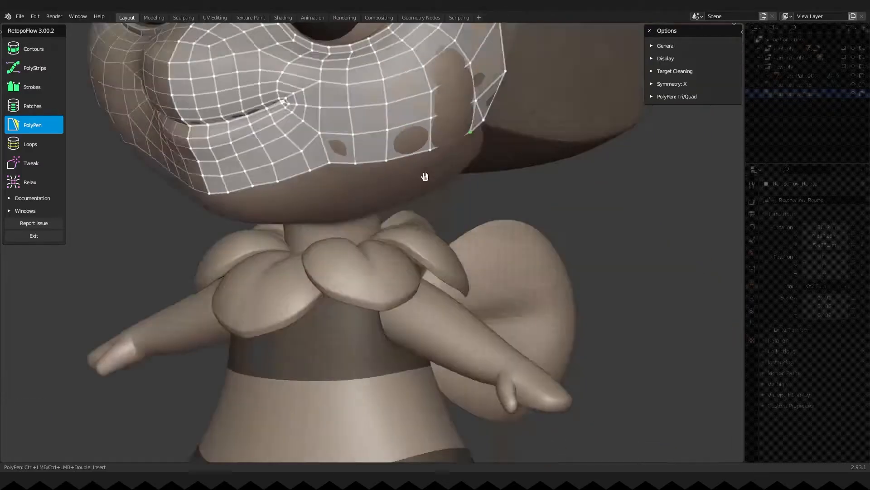
left_click(30, 182)
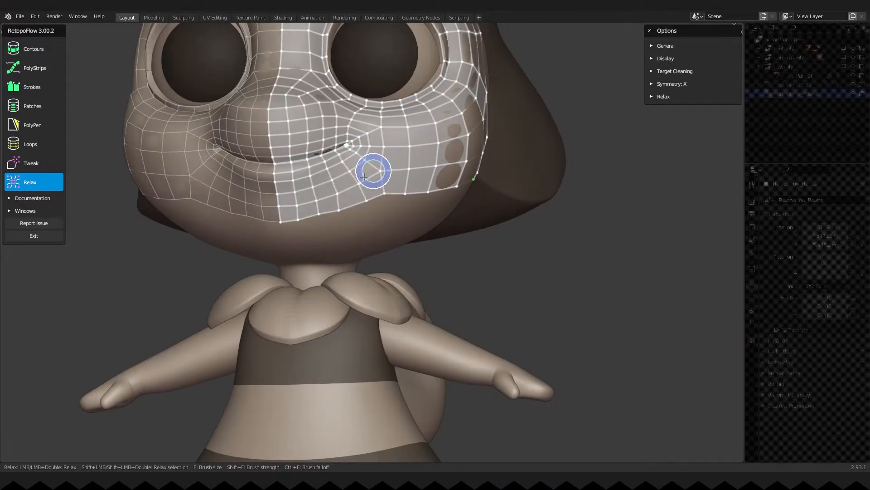
left_click(31, 163)
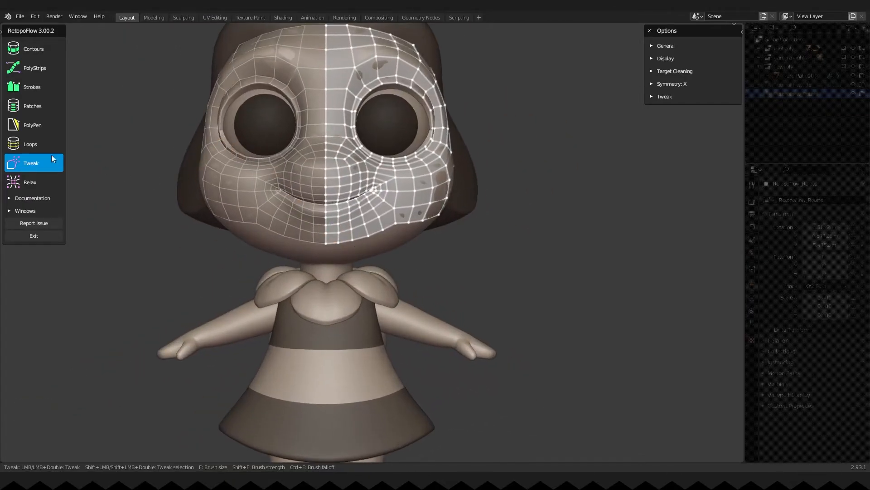
Extend the jaw edge outward and adjust its vertices along the jawline
left_click(33, 124)
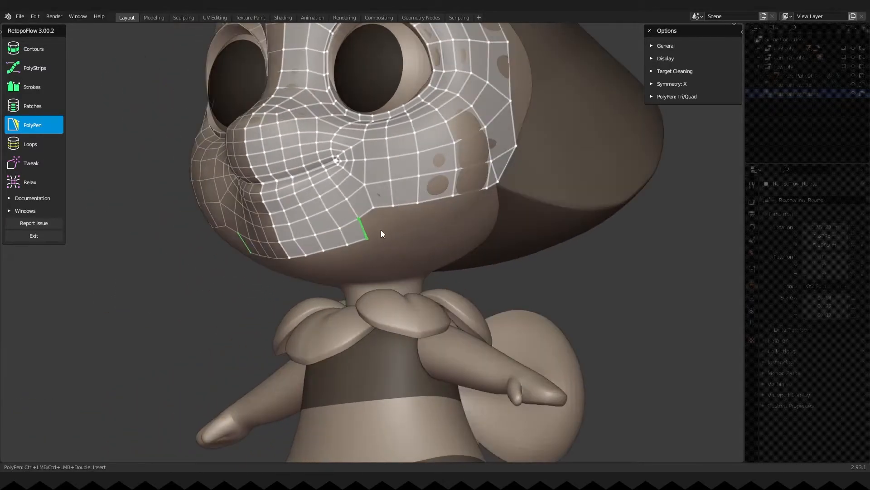
left_click_drag(381, 233, 421, 208)
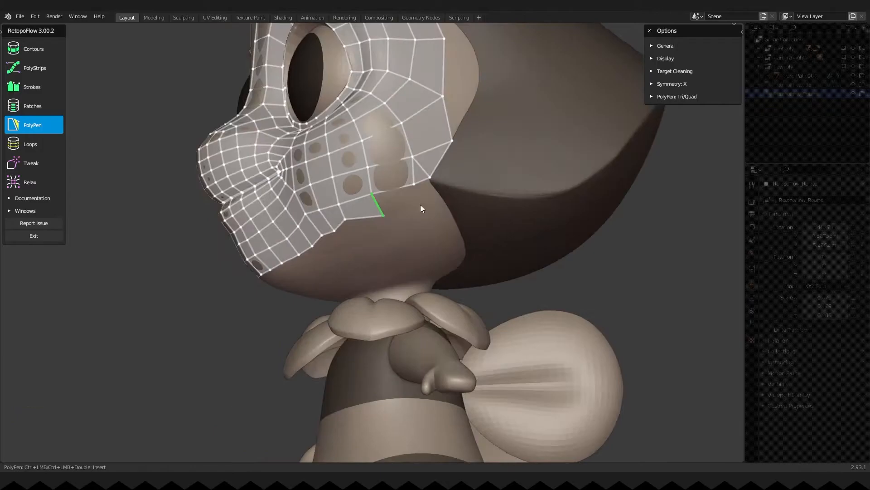
left_click(31, 163)
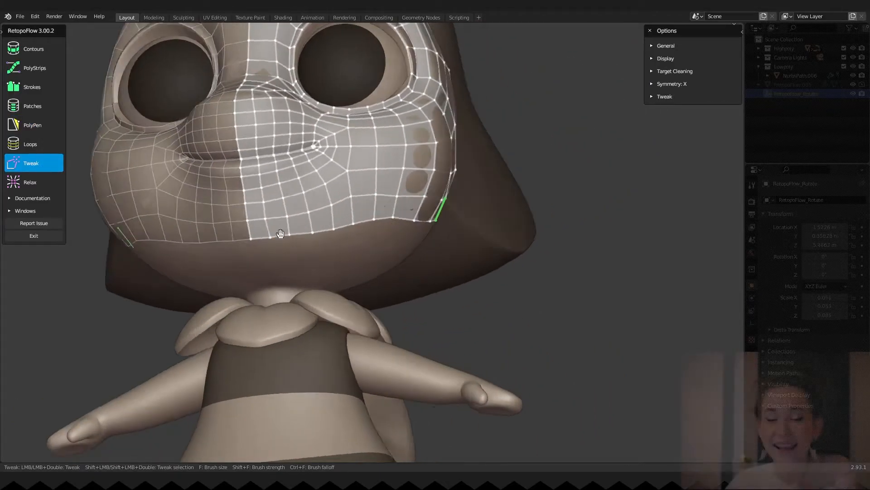
left_click_drag(280, 232, 415, 278)
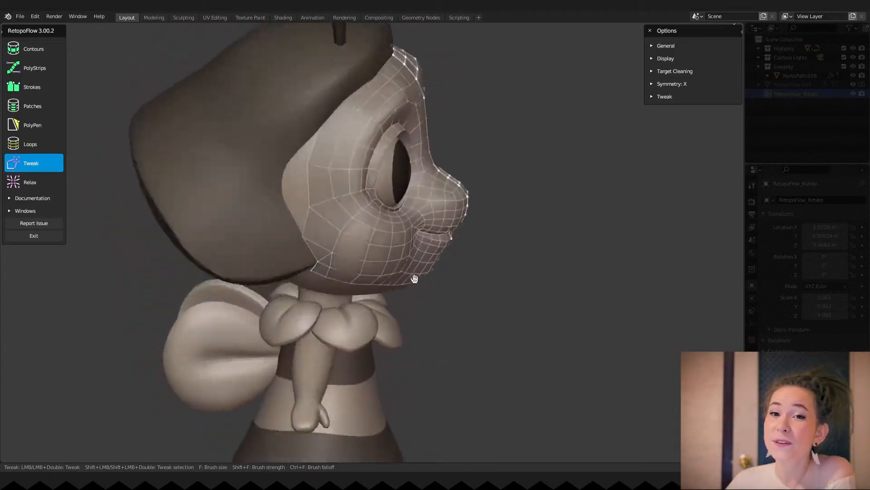
Add PolyPen faces under the chin and down the side of the jaw, relaxing where needed
left_click_drag(414, 278, 335, 226)
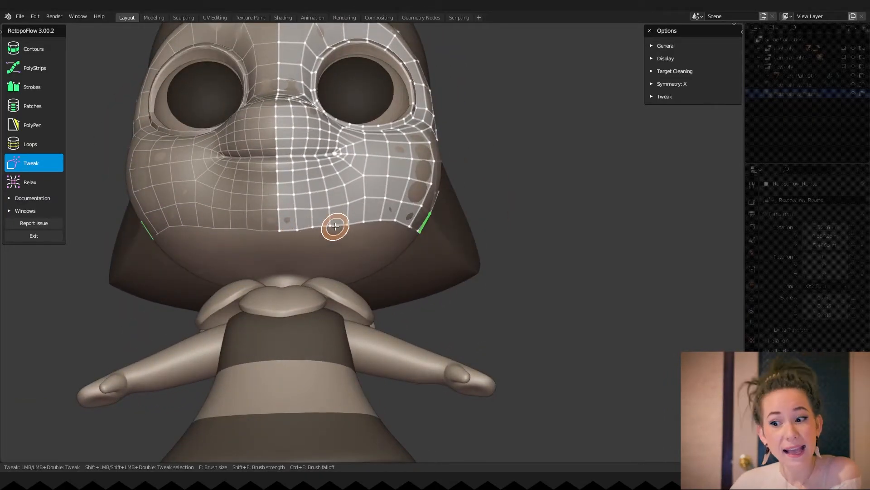
left_click(29, 182)
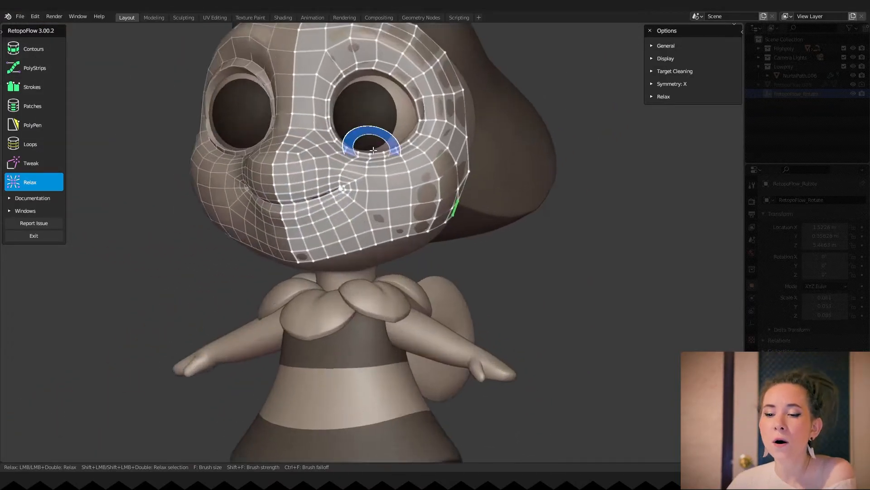
left_click(32, 124)
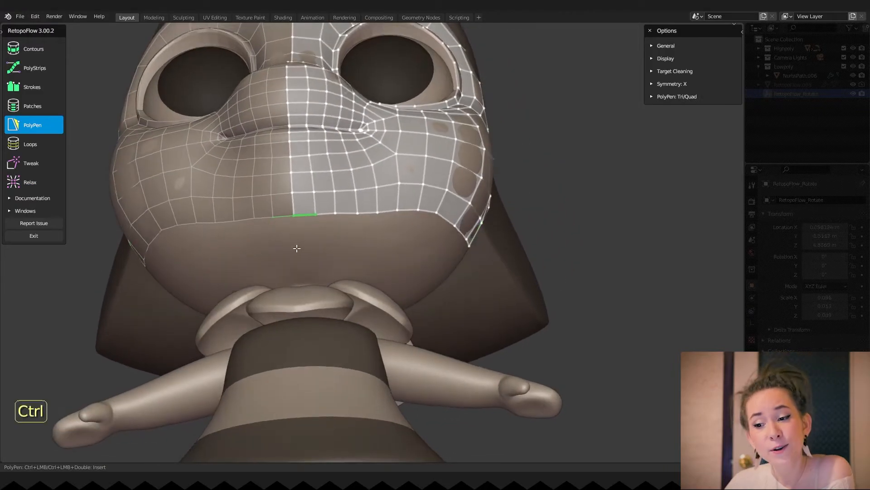
left_click(331, 232)
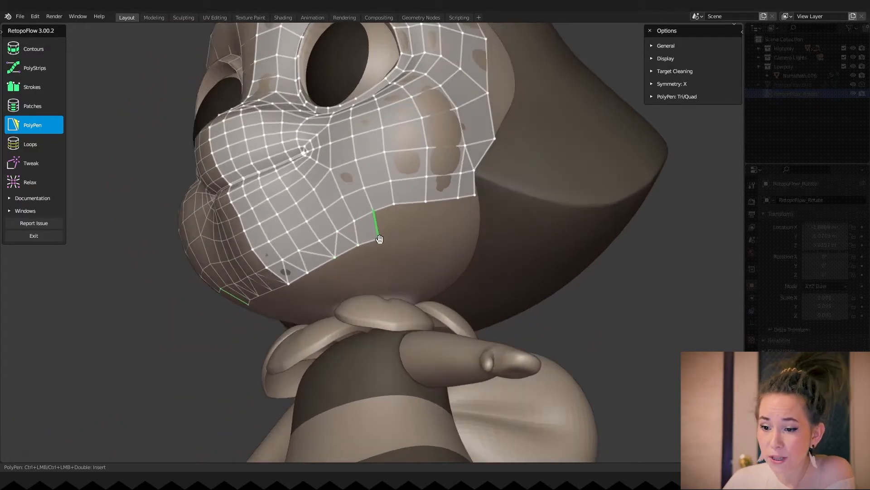
left_click(382, 238)
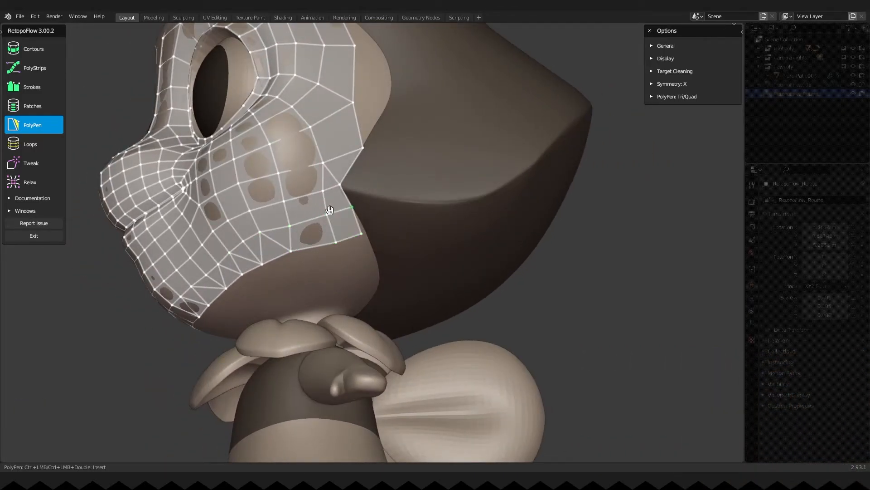
left_click_drag(331, 209, 316, 263)
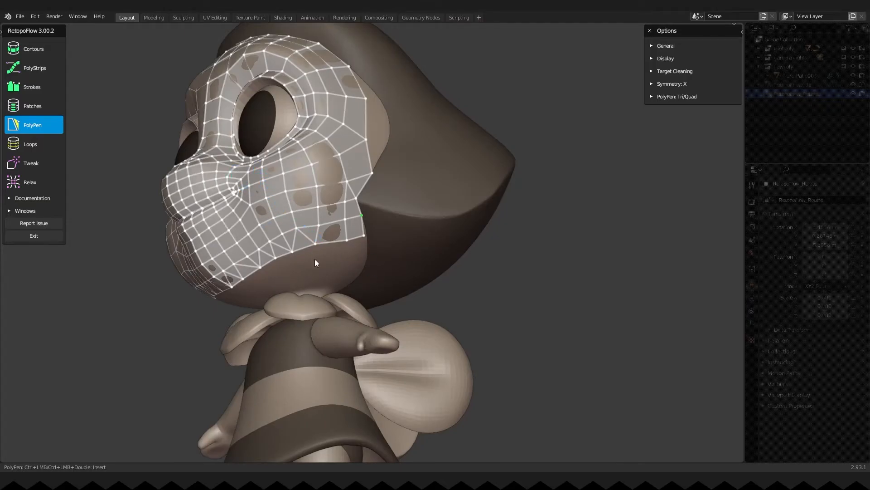
left_click_drag(316, 262, 336, 250)
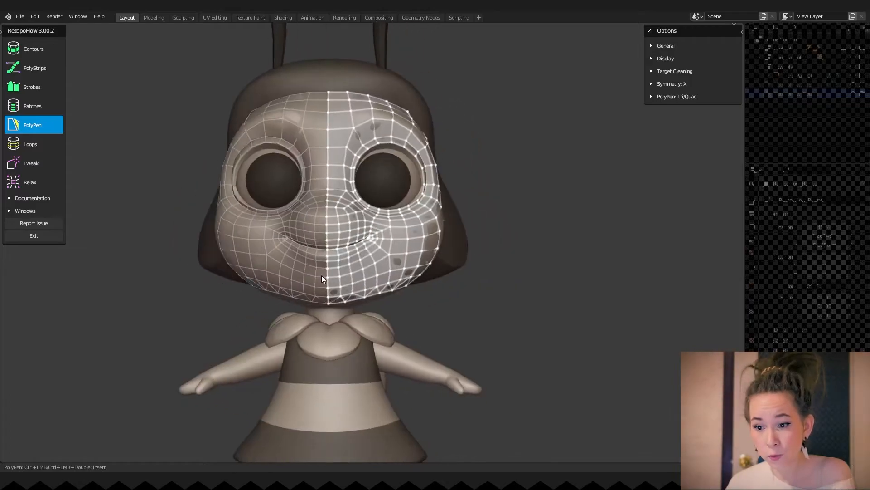
Leave RetopoFlow and Grab-sculpt Retopo_Sphere around the eyes, resizing the brush with F
key("ctrl+tab")
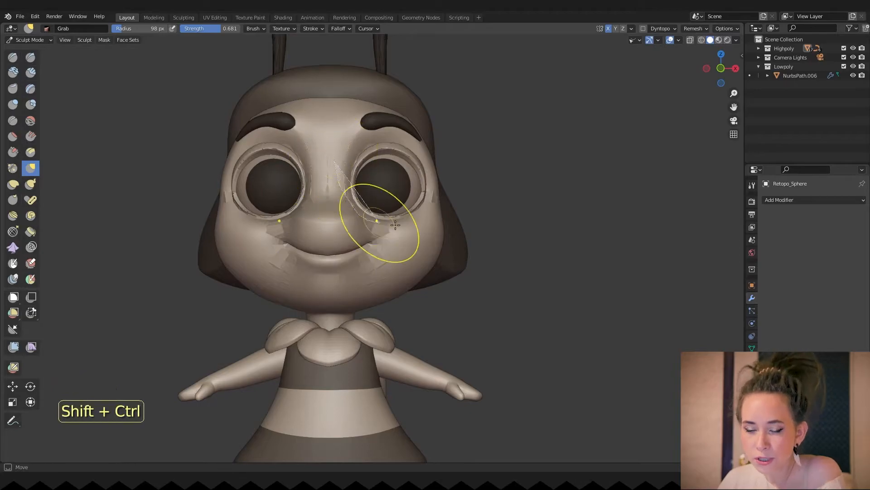
left_click(103, 39)
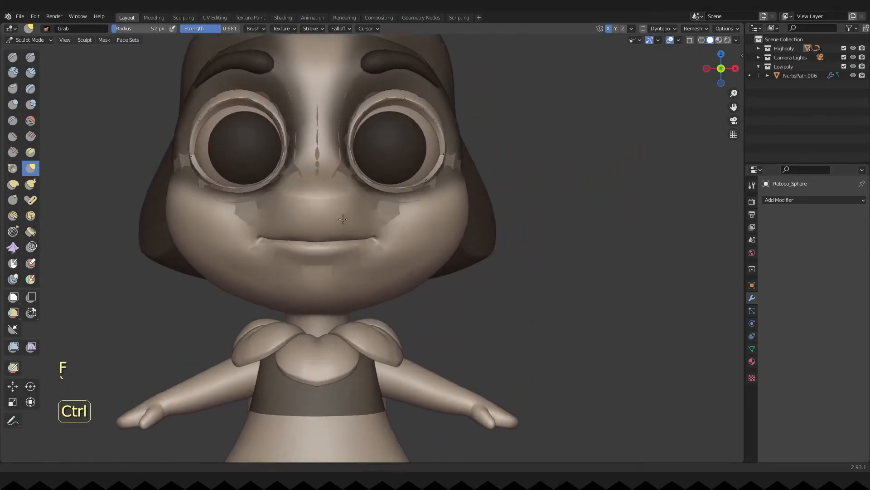
key("f")
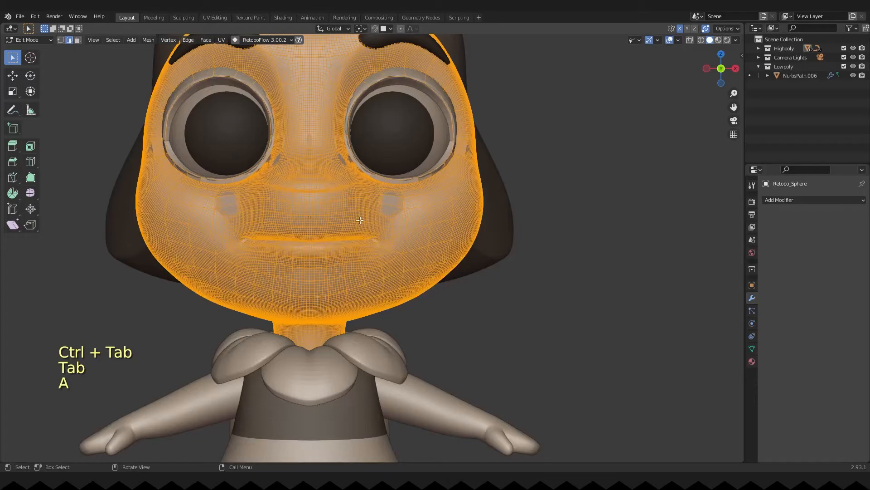
Switch to Object Mode and move Retopo_Sphere.001 into the Lowpoly collection
key("p")
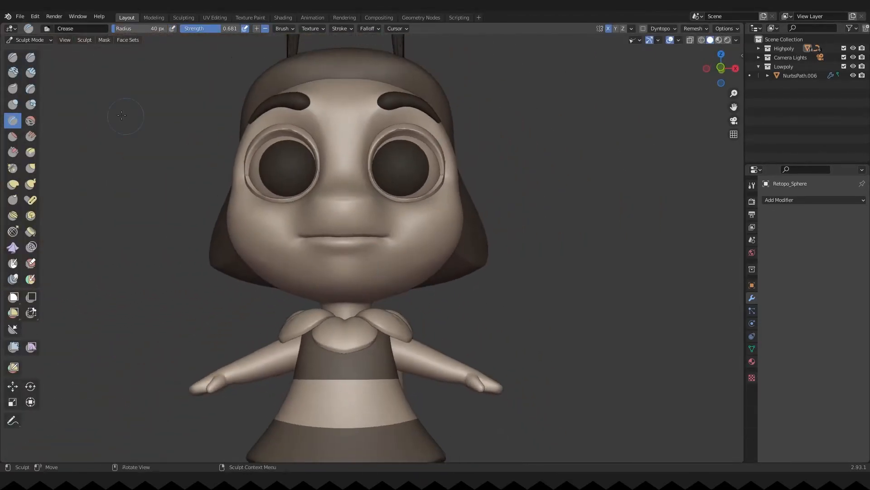
key("Ctrl+Tab")
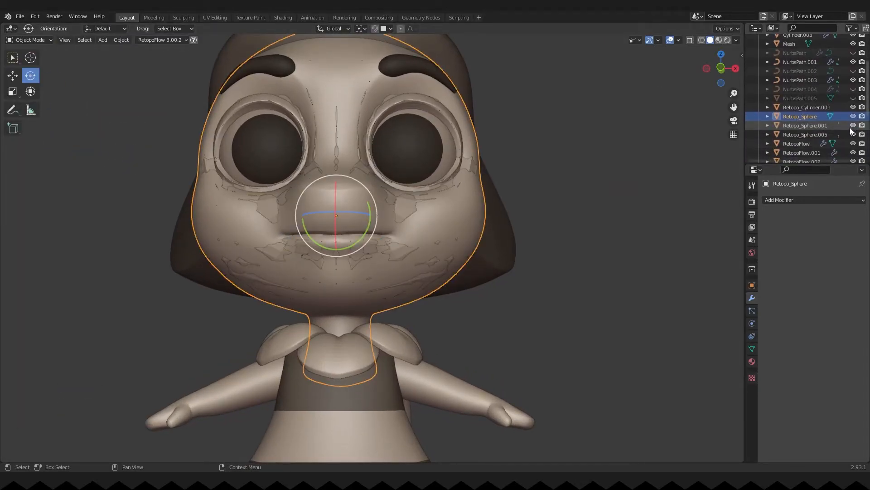
key("m")
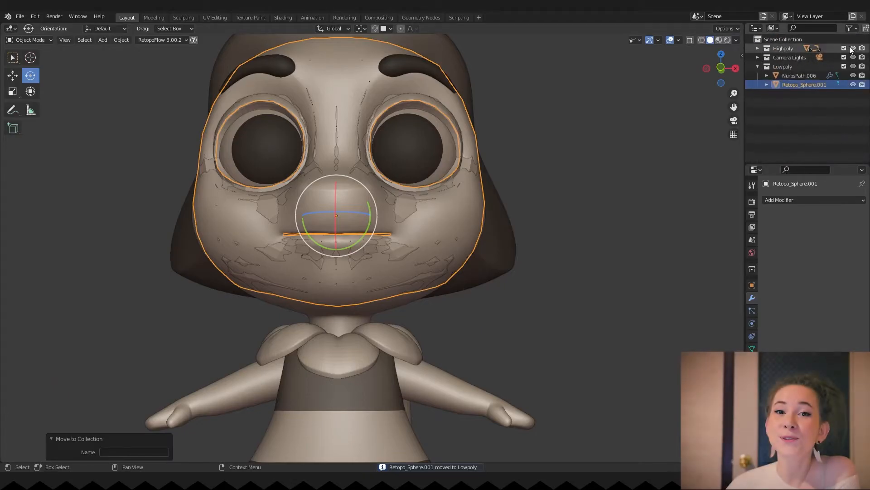
Add a Shrinkwrap modifier to Retopo_Sphere.001 and relaunch RetopoFlow on it
key("Tab")
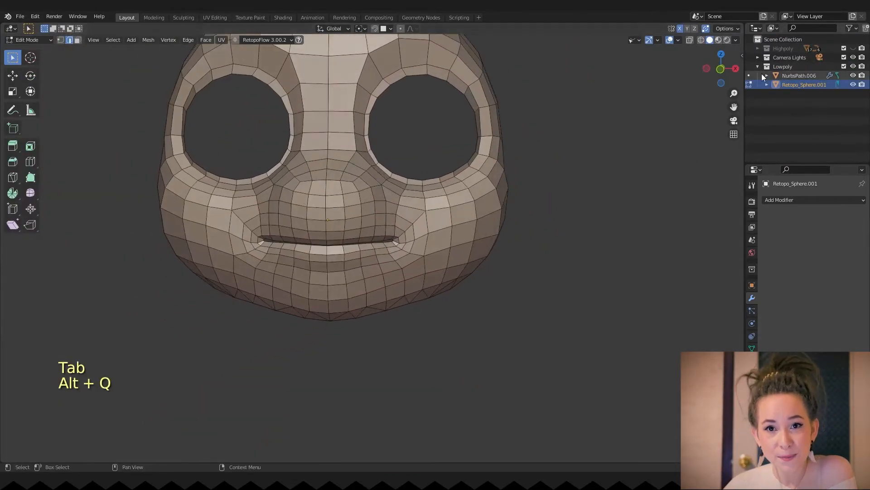
left_click(811, 200)
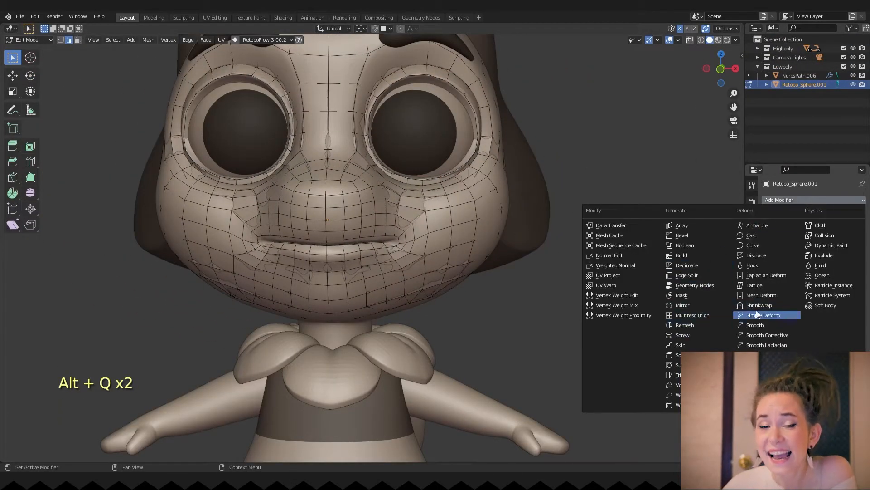
left_click(759, 304)
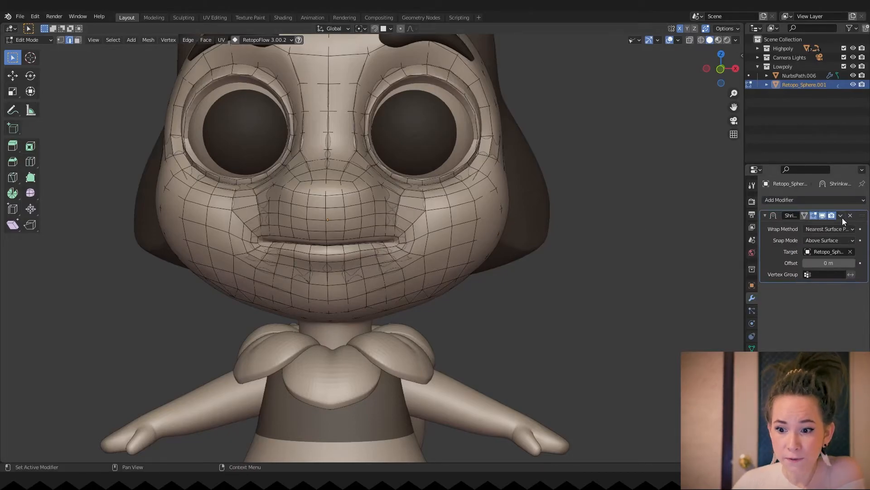
key("Tab")
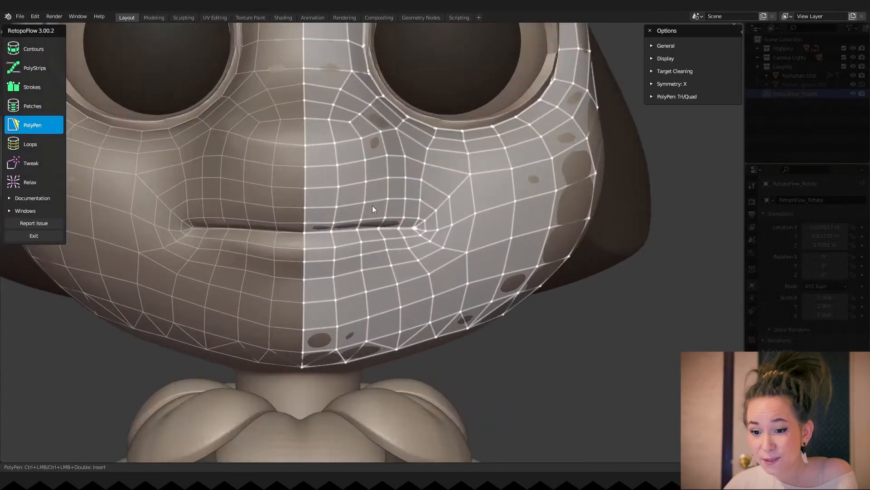
Alternate Tweak and Relax brushes over the mouth and cheek faces, ending on PolyPen
left_click(31, 163)
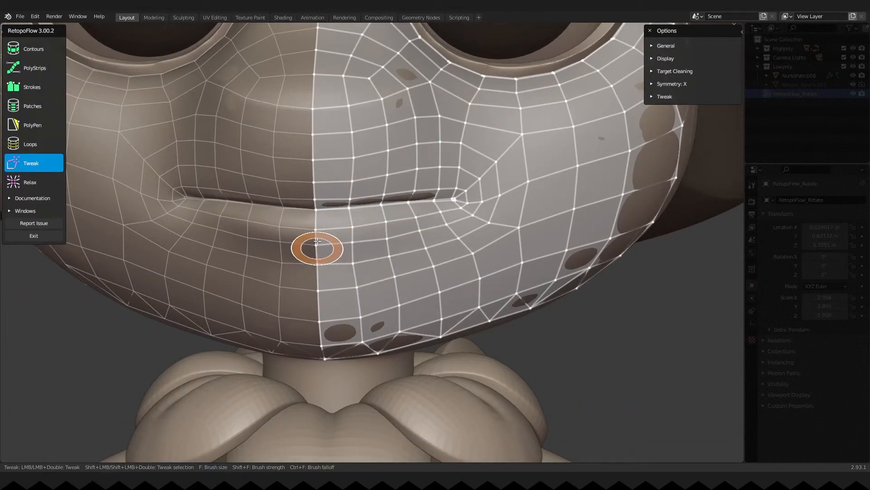
mouse_move(442, 220)
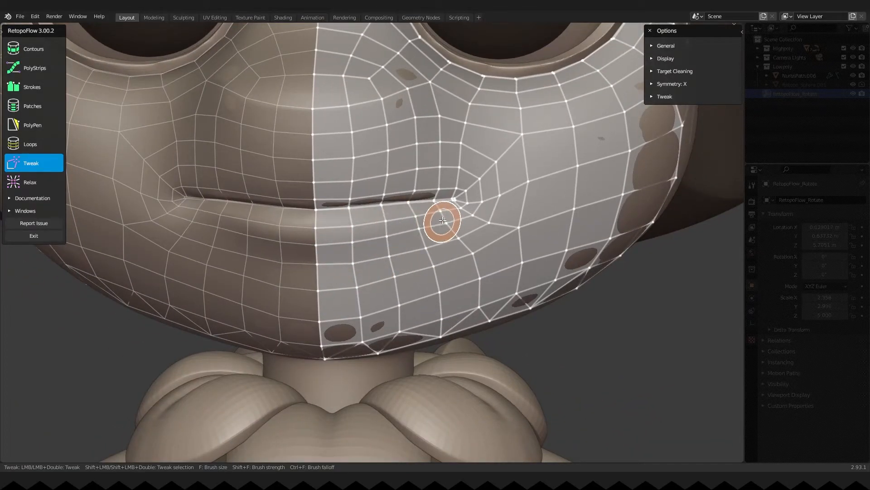
left_click(29, 181)
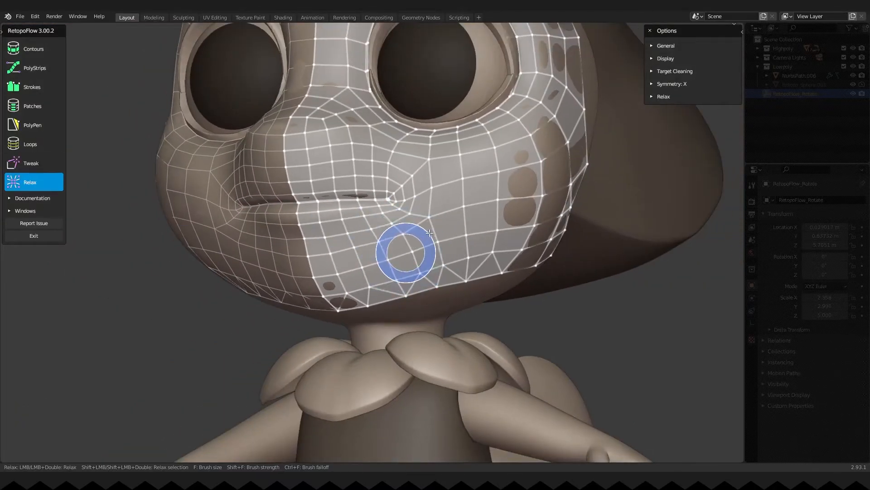
left_click(405, 254)
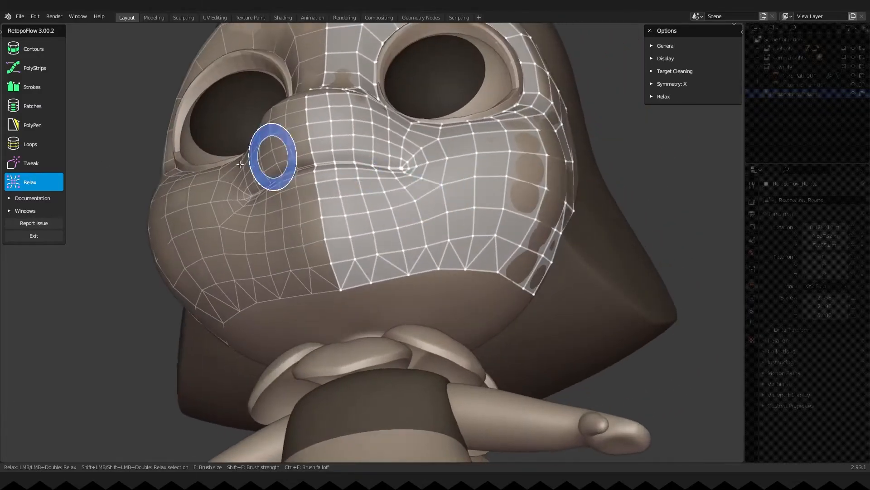
left_click(32, 163)
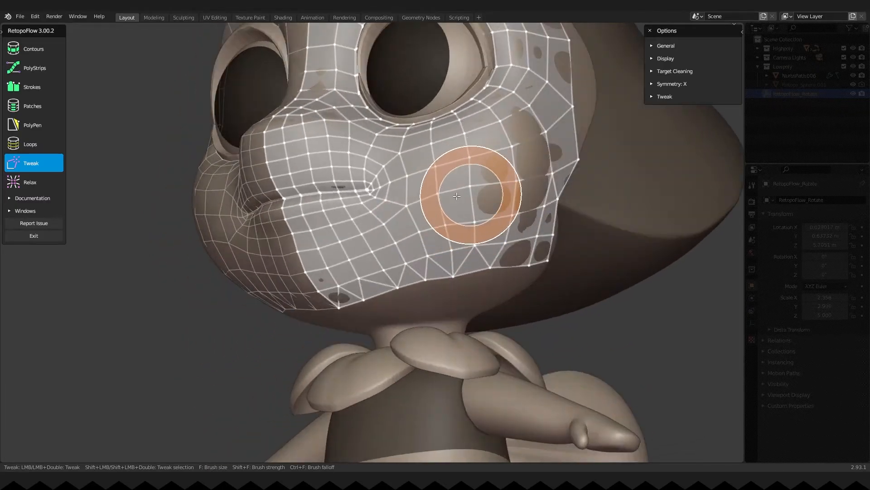
left_click(30, 181)
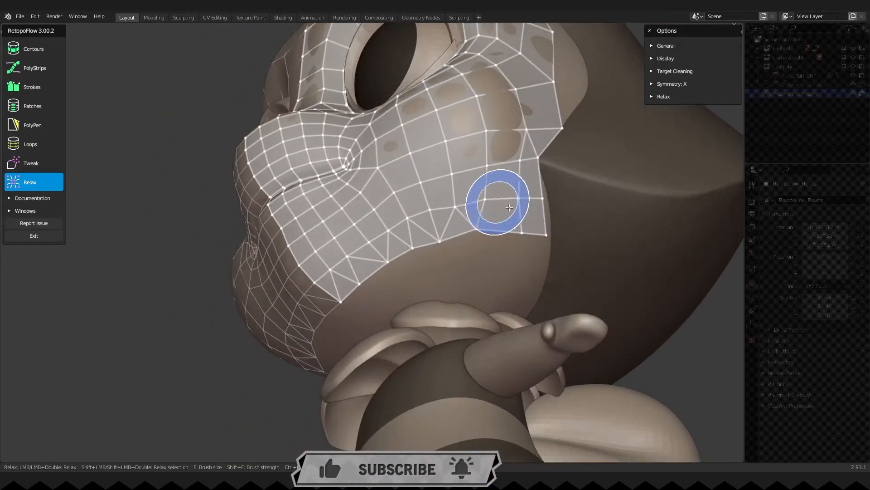
left_click(31, 162)
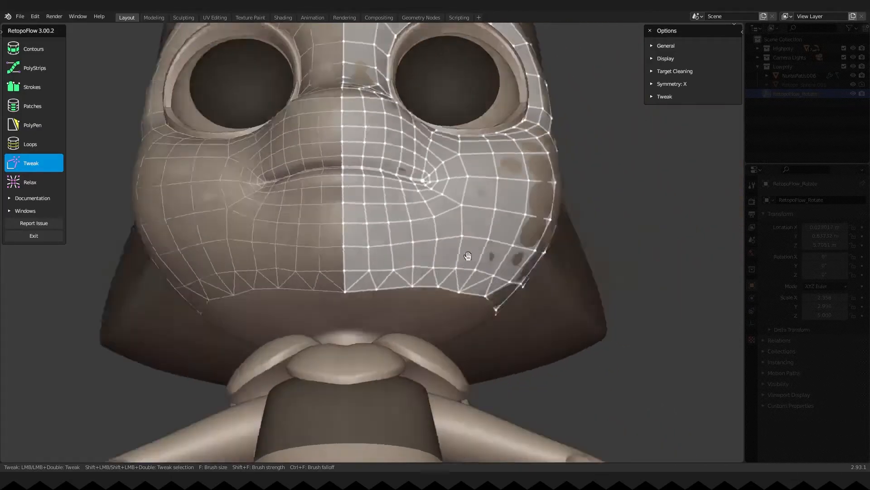
left_click(32, 125)
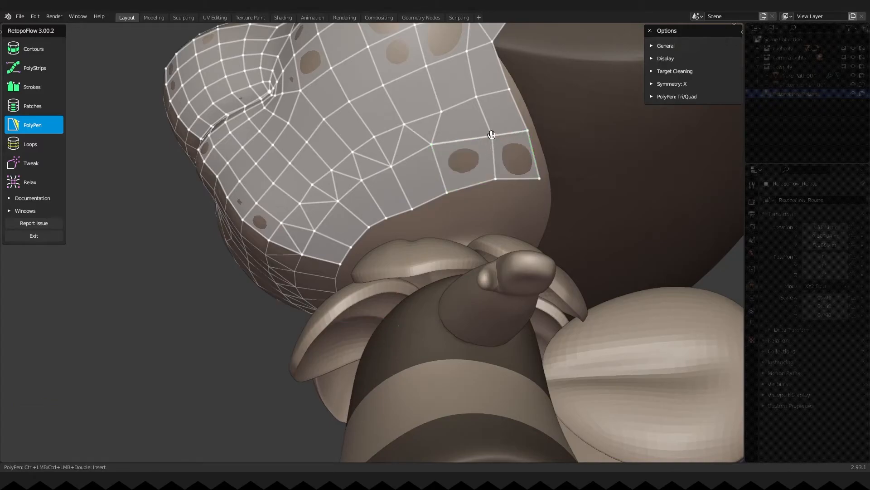
Extend PolyPen faces from the cheek back along the hairline and side of the jaw
left_click(431, 151)
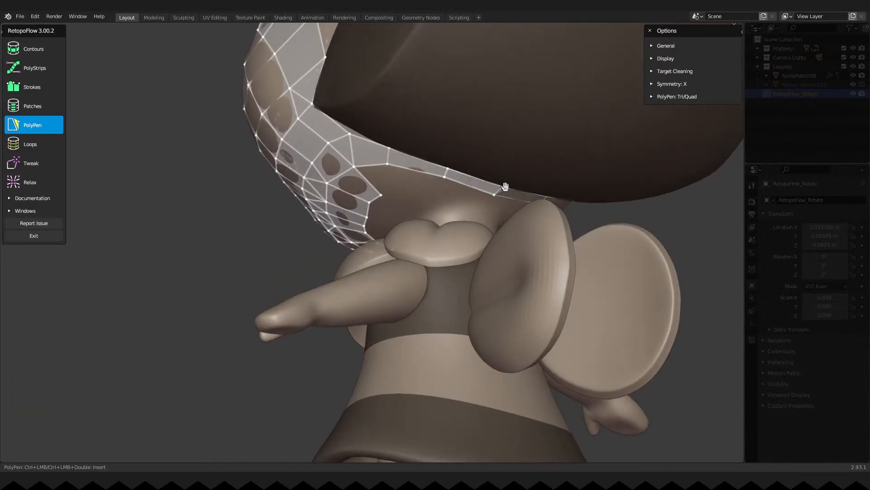
left_click_drag(499, 186, 433, 177)
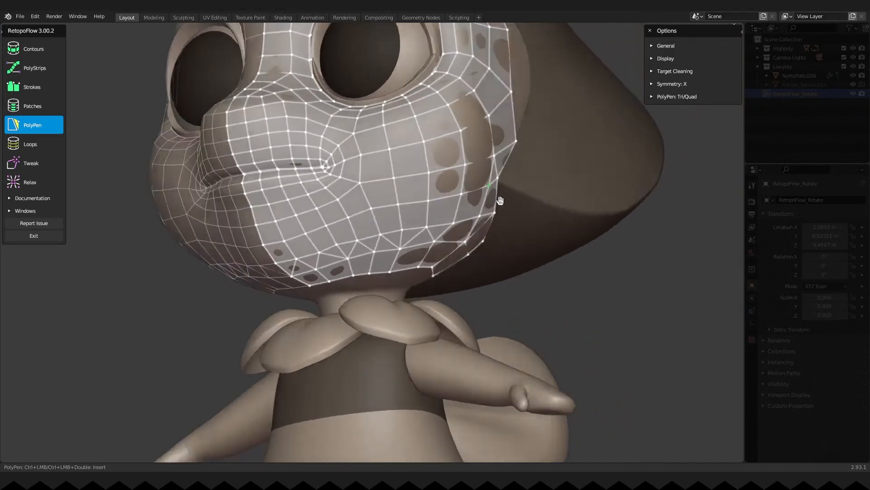
left_click_drag(499, 200, 452, 158)
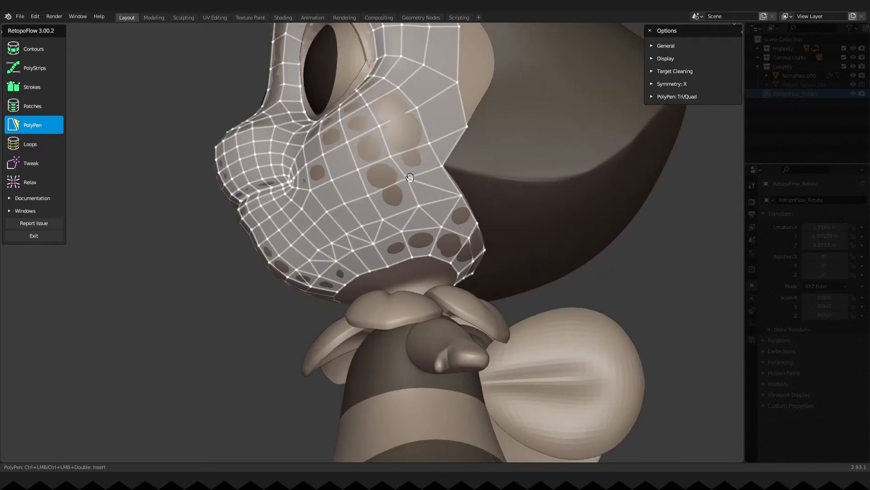
left_click(32, 163)
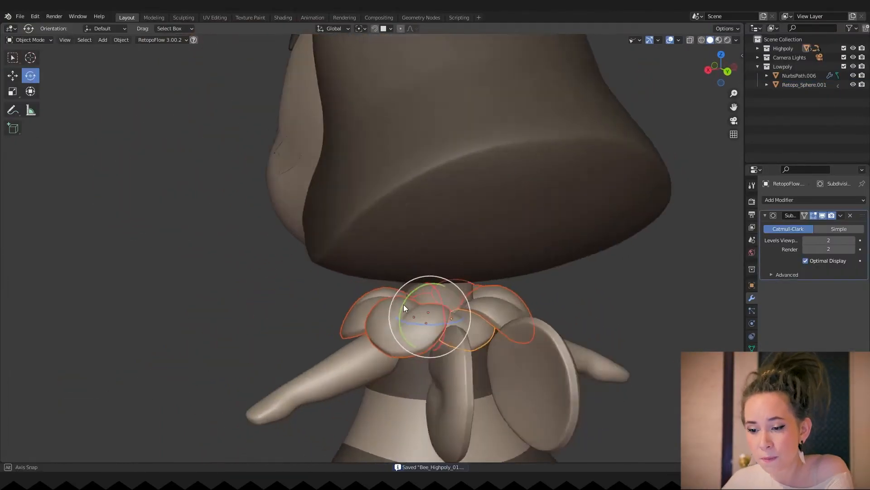
Reopen the head retopology mesh in RetopoFlow
key("h")
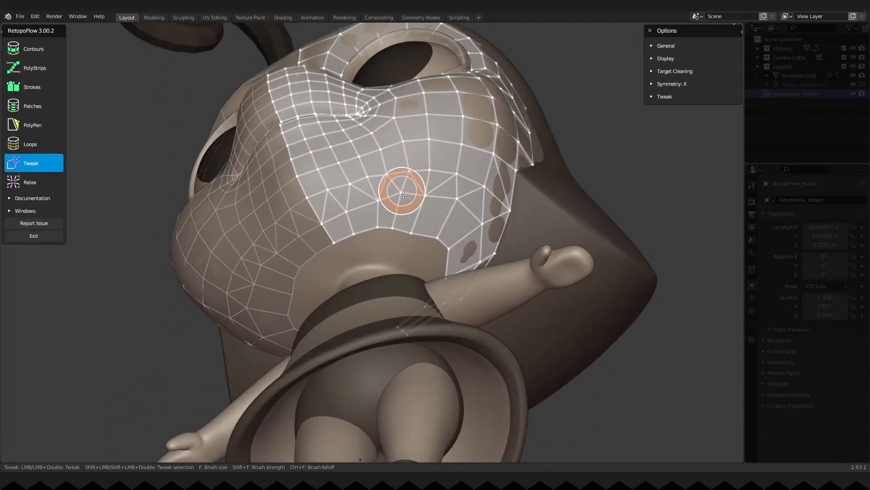
Push cheek vertices onto the surface, then draw PolyPen faces under the jaw toward the neck
left_click_drag(403, 193, 376, 230)
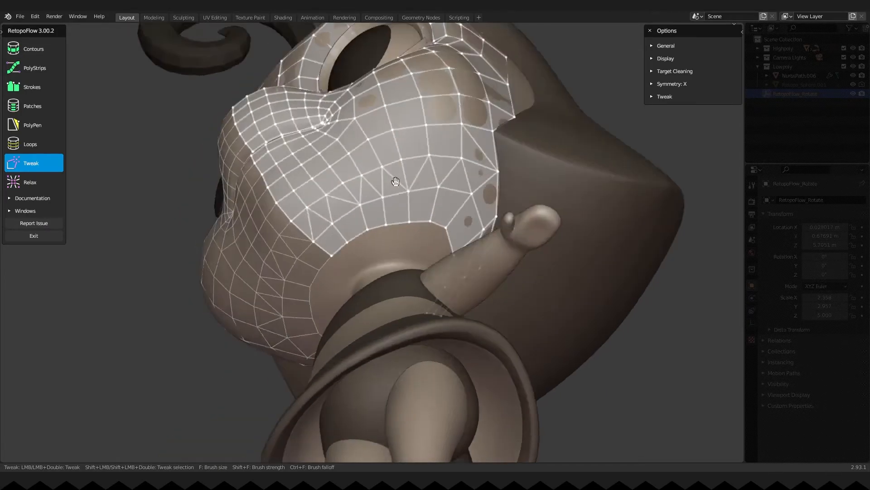
left_click(32, 124)
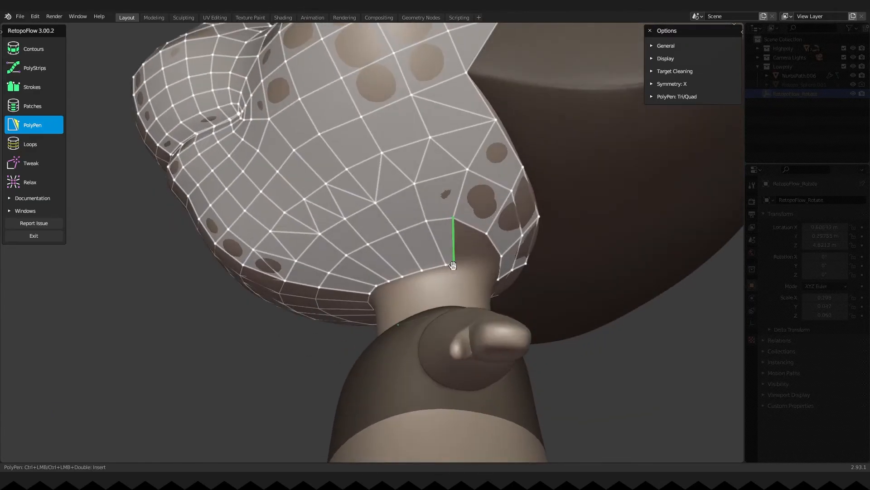
left_click_drag(453, 265, 468, 223)
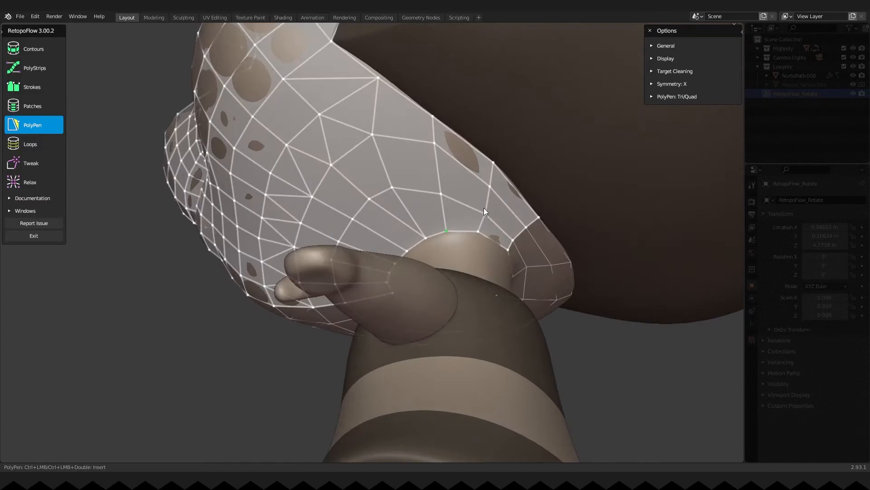
left_click_drag(483, 211, 361, 272)
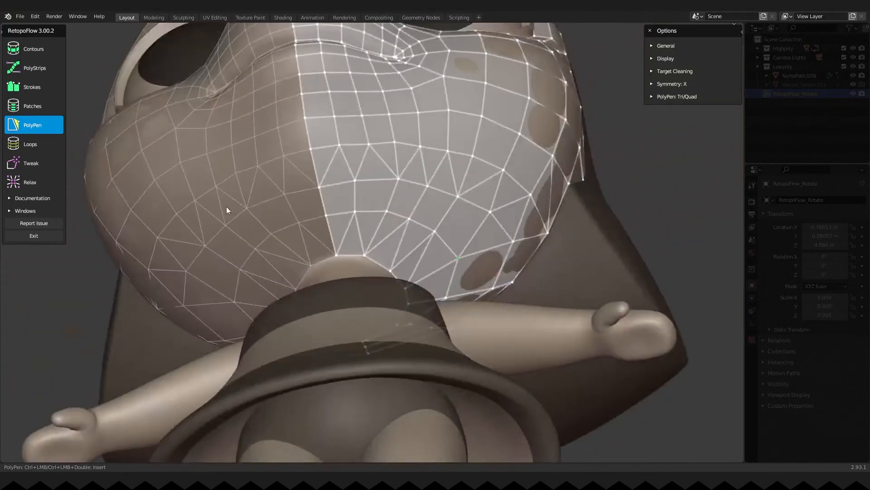
Relax and tweak the new jaw vertices so they sit evenly on the surface
left_click(30, 182)
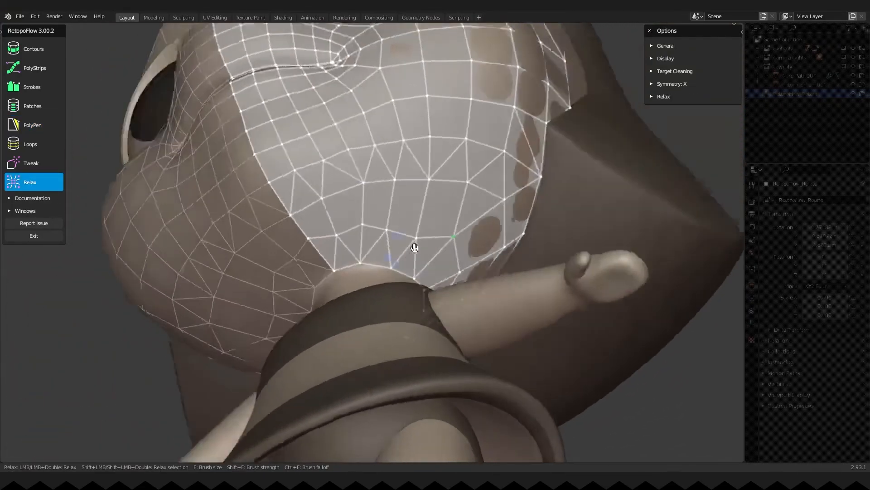
left_click(31, 163)
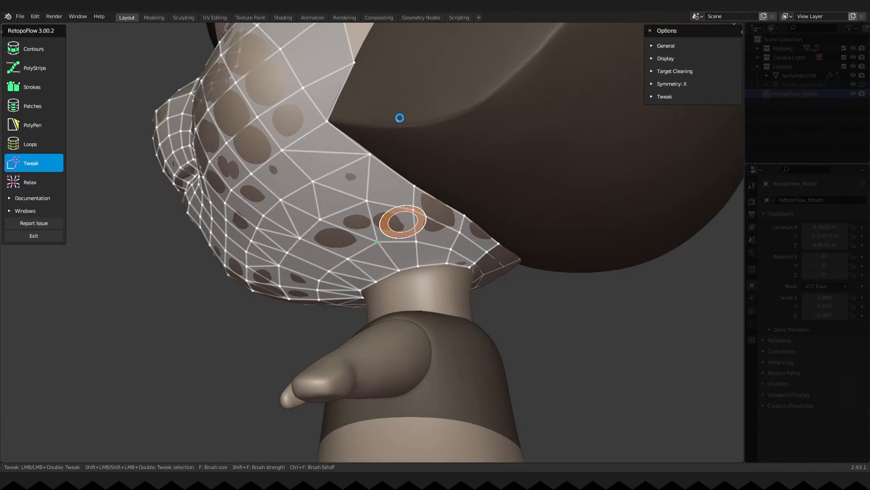
mouse_move(400, 118)
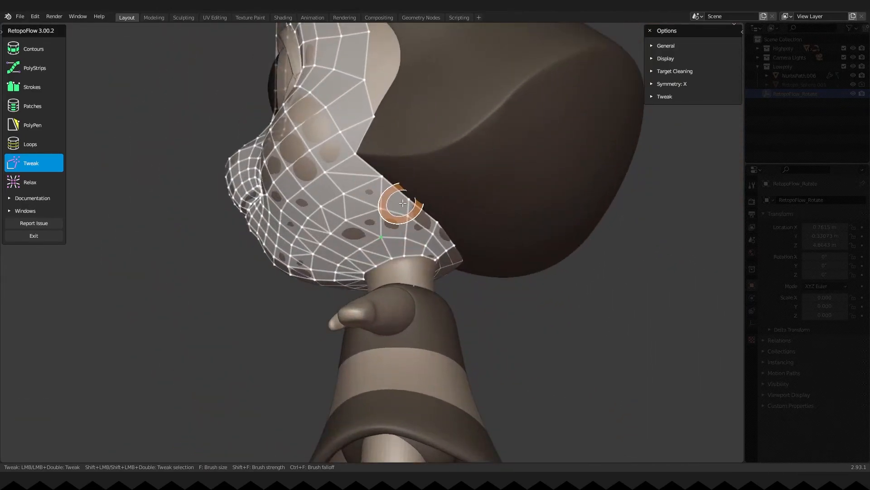
left_click_drag(402, 202, 378, 246)
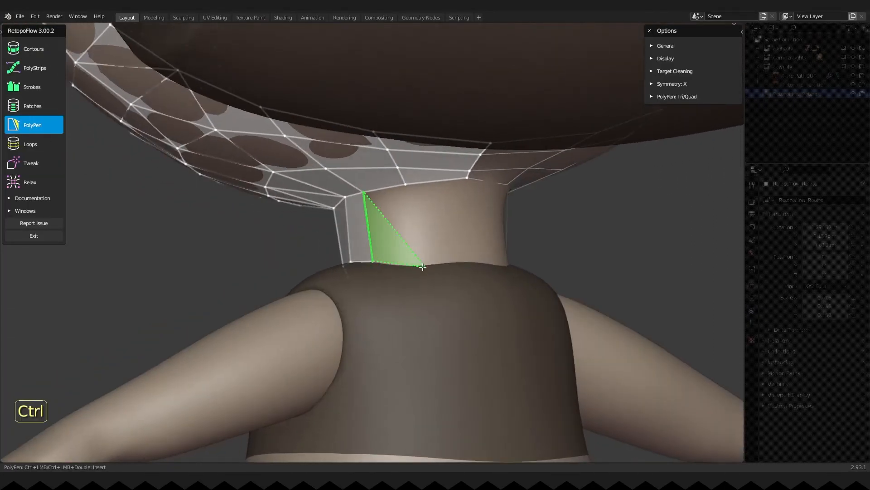
Add a triangle bridging the jaw to the neck and cut an edge loop around the neck
left_click_drag(422, 266, 439, 169)
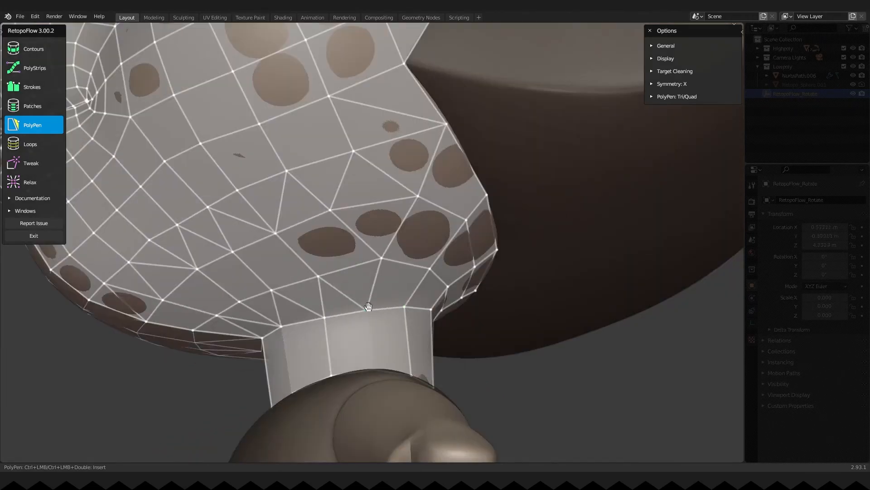
left_click(30, 144)
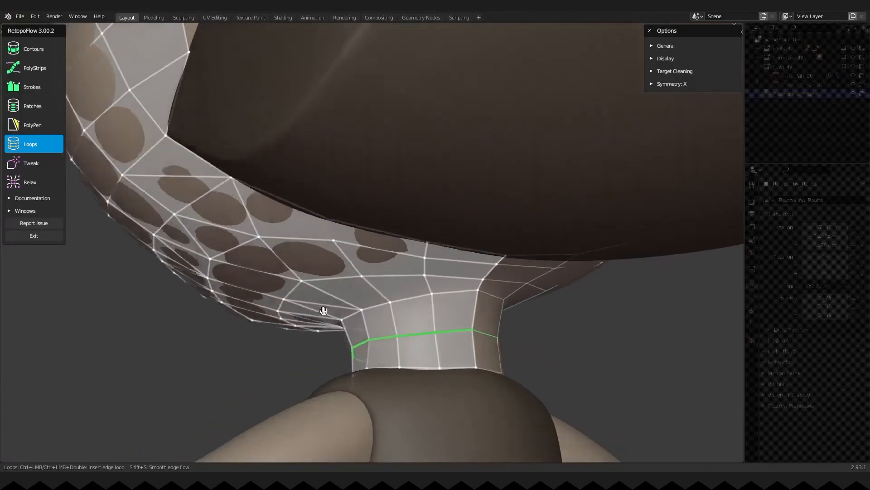
left_click(32, 124)
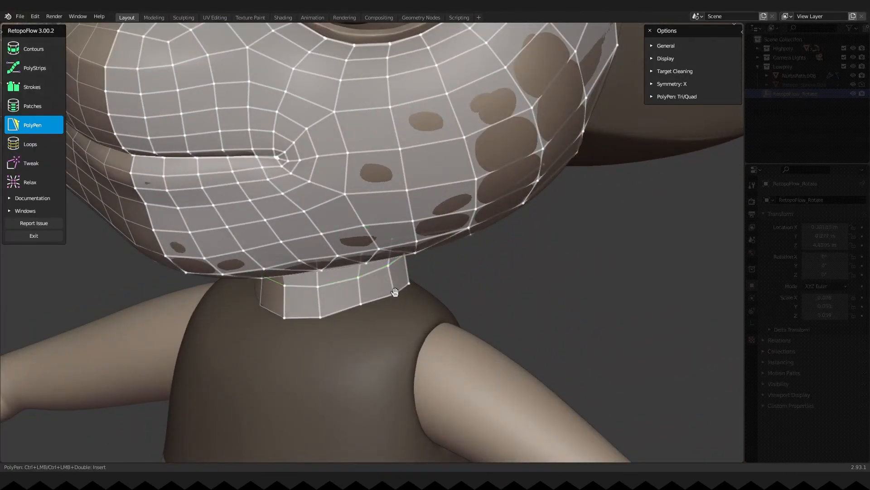